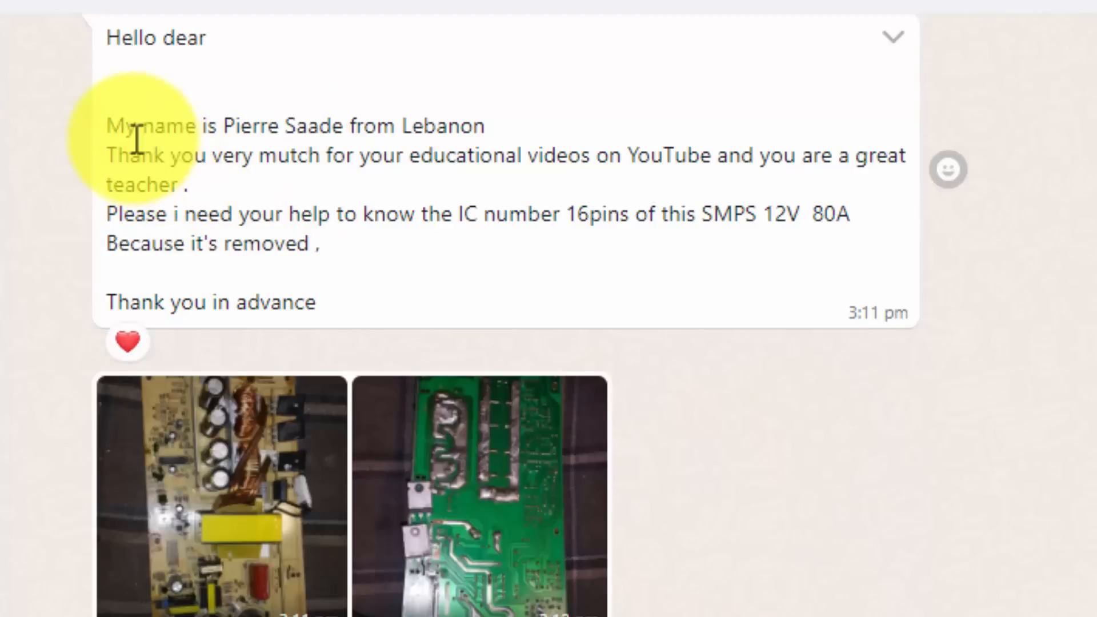
pyautogui.moveTo(461, 168)
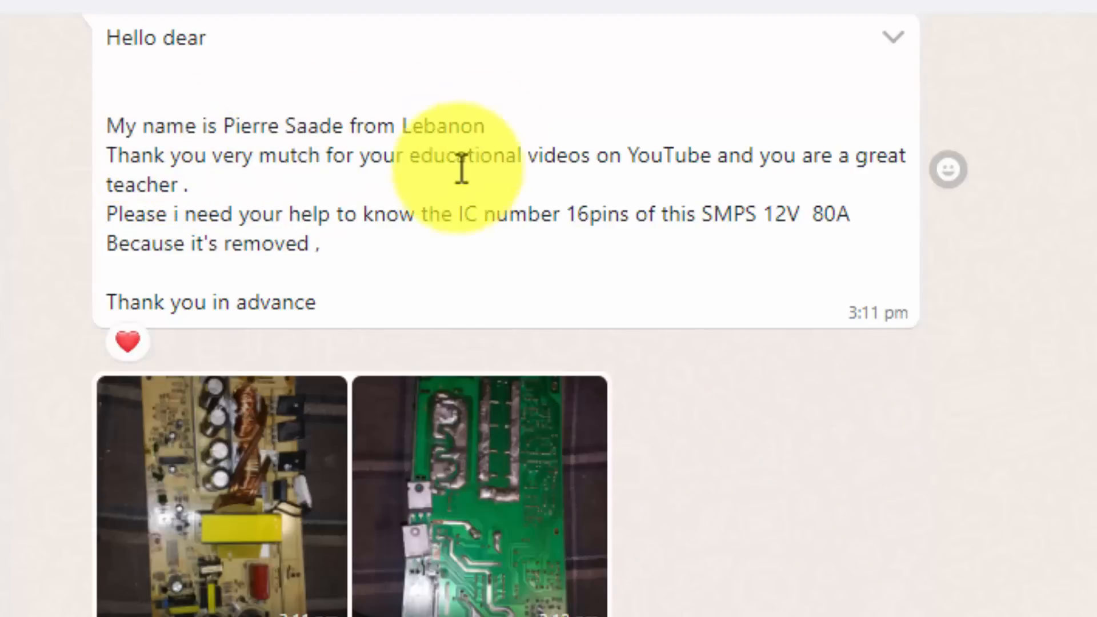
# - Read the IC identification request and show the photo album's Download all menu
pyautogui.scroll(-3)
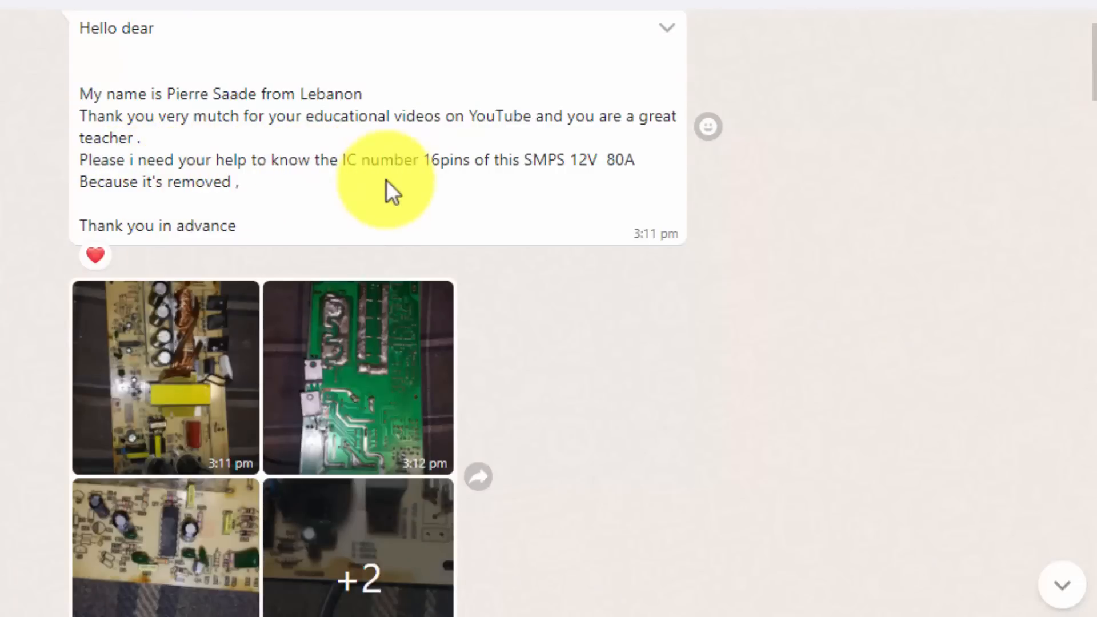
pyautogui.moveTo(458, 168)
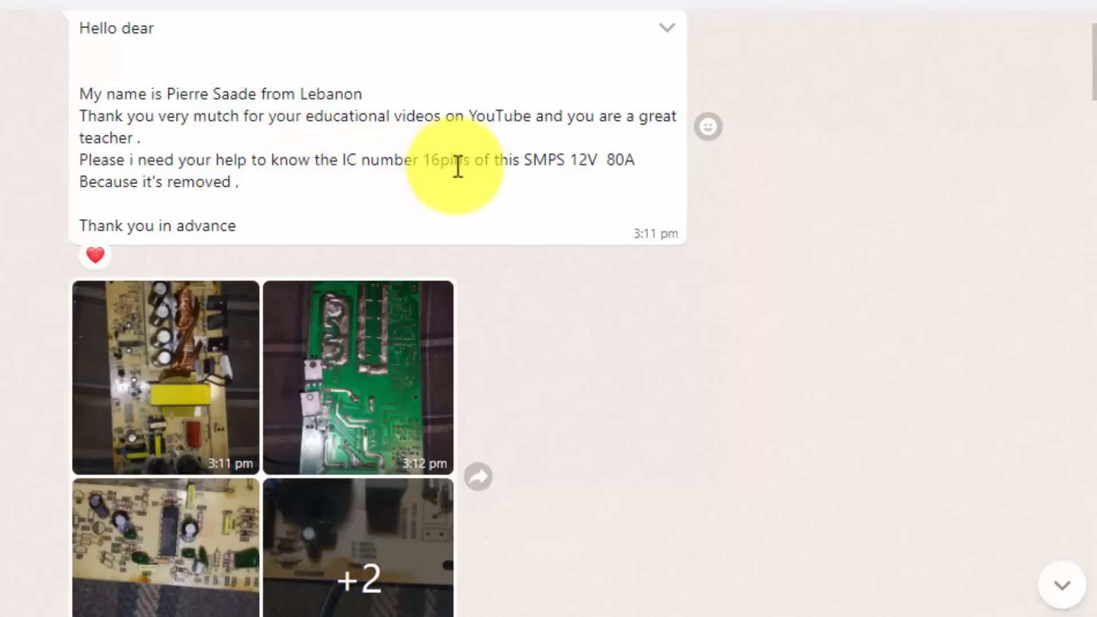
pyautogui.moveTo(534, 192)
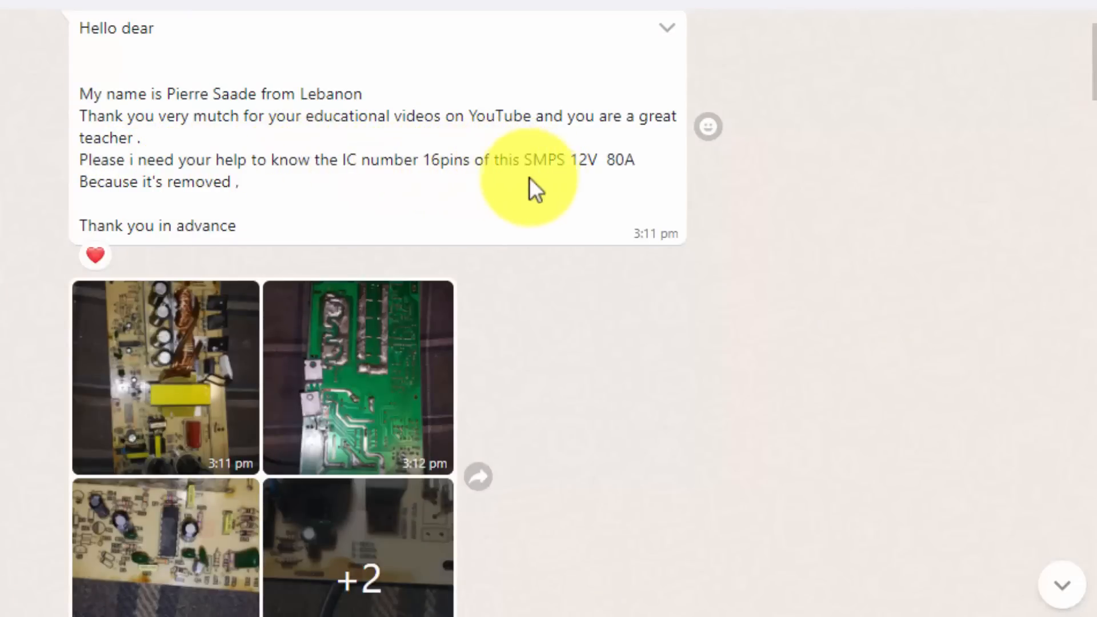
pyautogui.moveTo(619, 182)
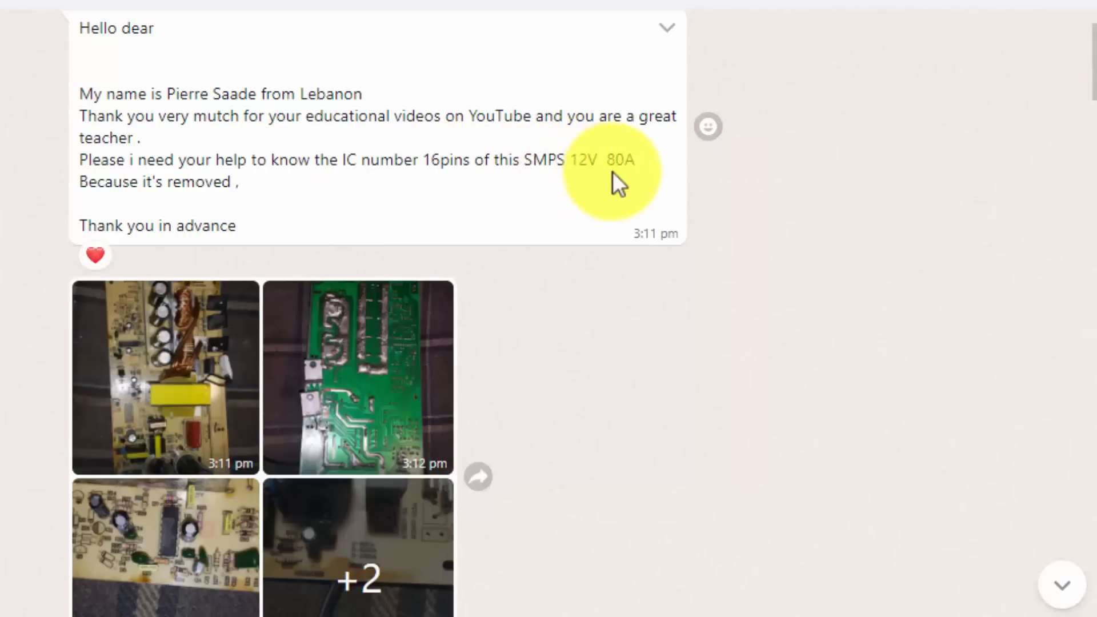
pyautogui.moveTo(168, 230)
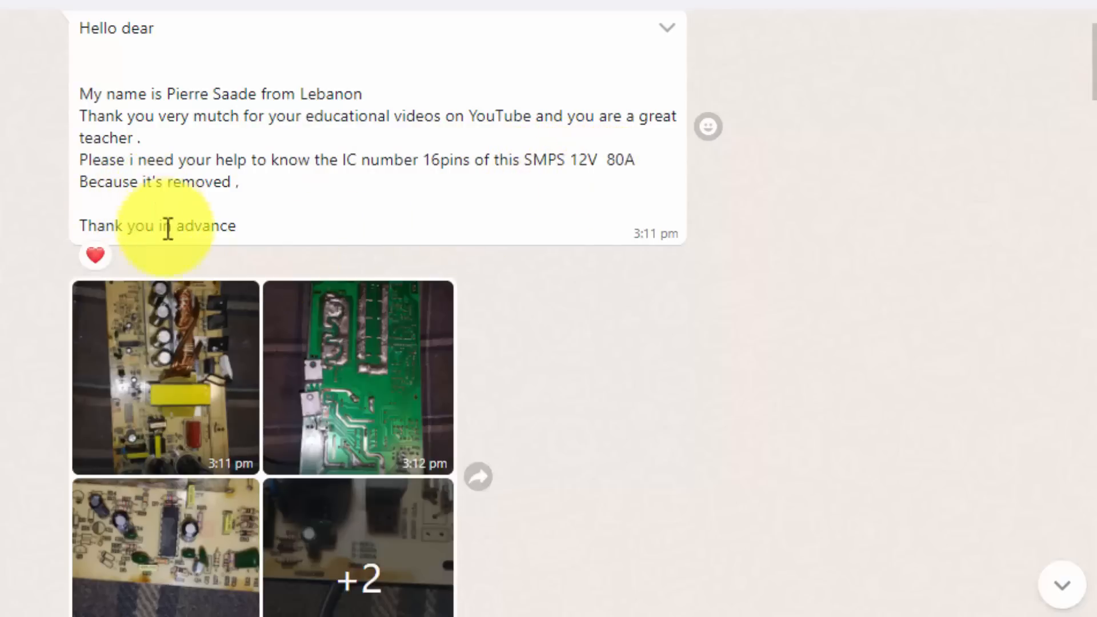
pyautogui.click(164, 377)
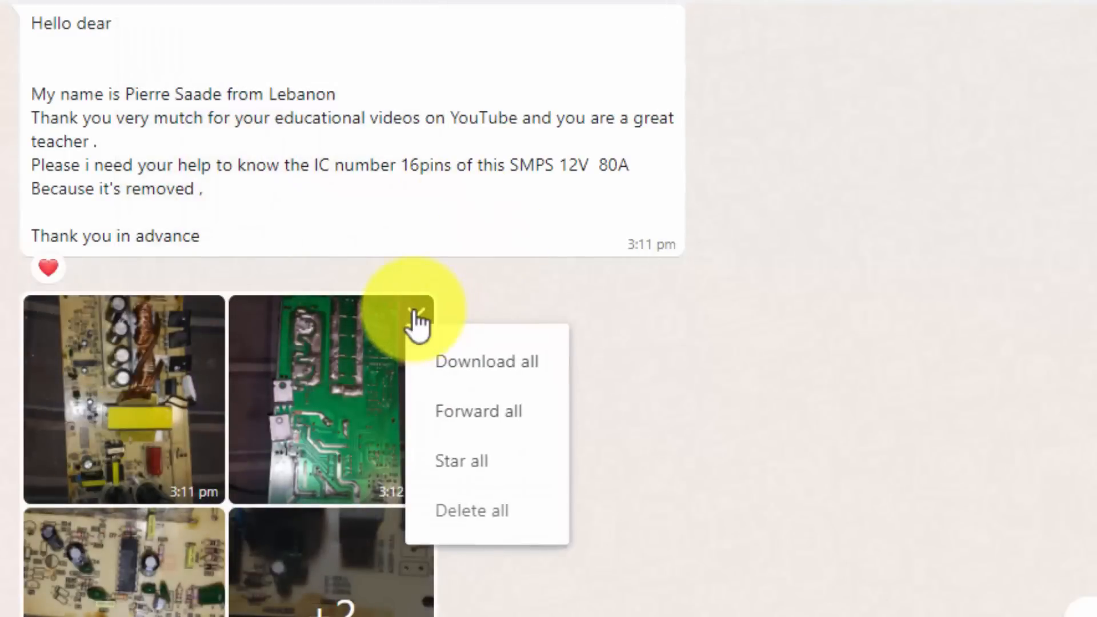
# - Download all photos and open the extracted WhatsApp folder of seven board photos
pyautogui.click(487, 361)
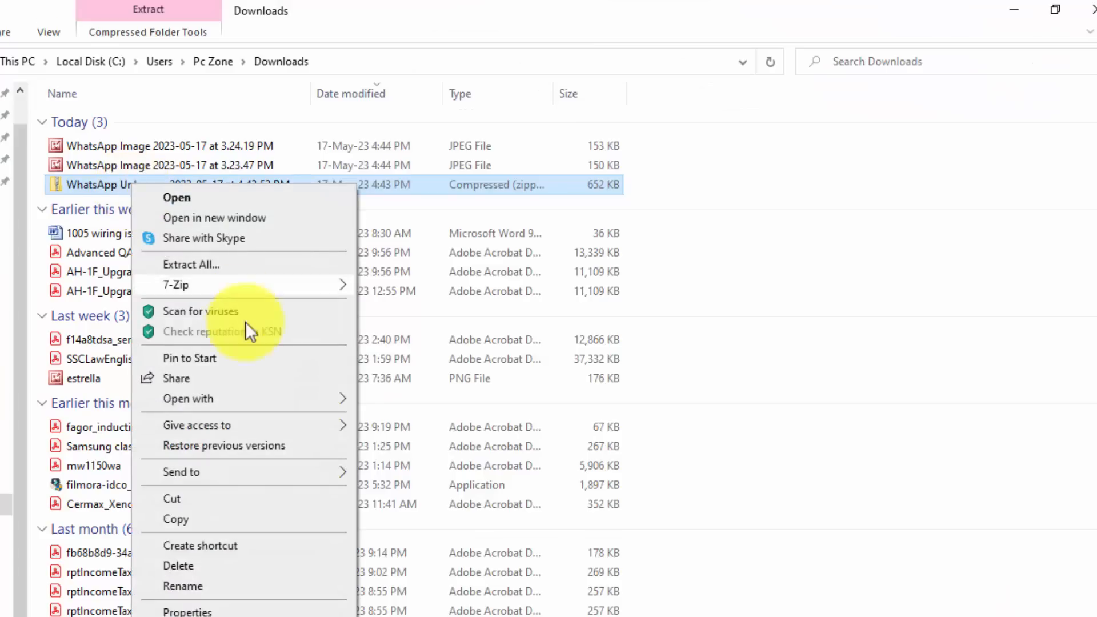
pyautogui.click(176, 197)
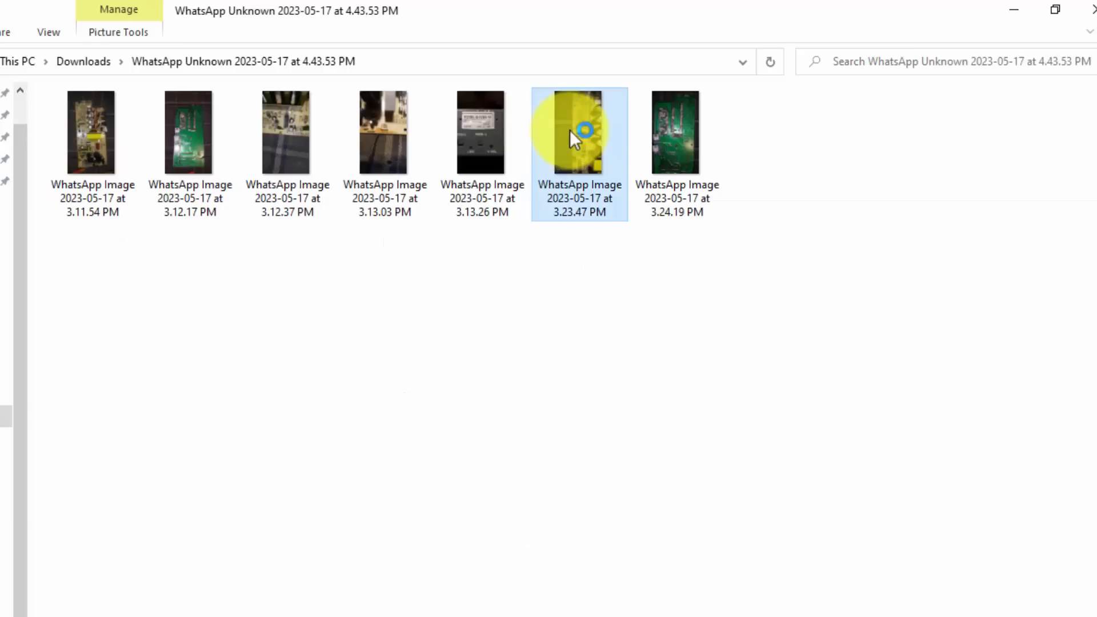
# - View the component-side board photo in Picture Manager, turned to landscape
pyautogui.doubleClick(579, 132)
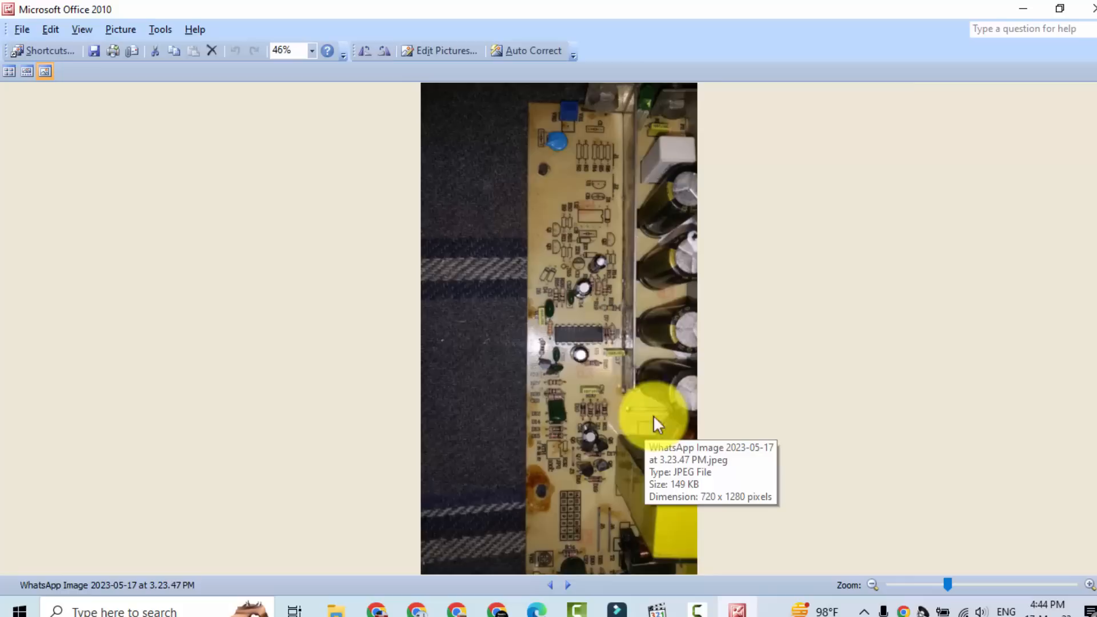
pyautogui.click(568, 585)
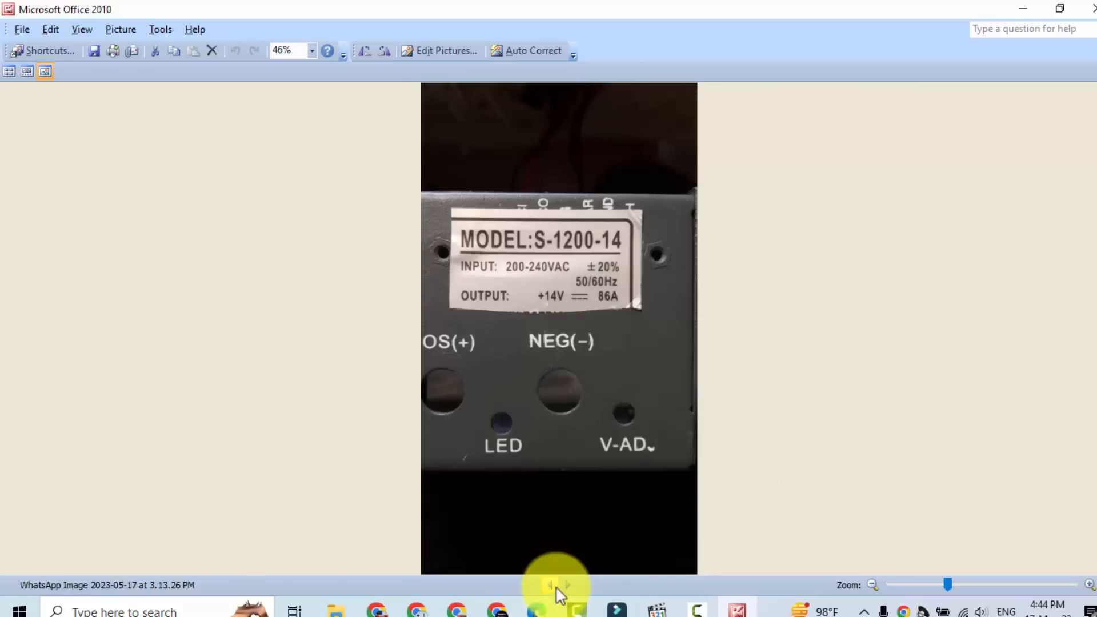
pyautogui.click(552, 585)
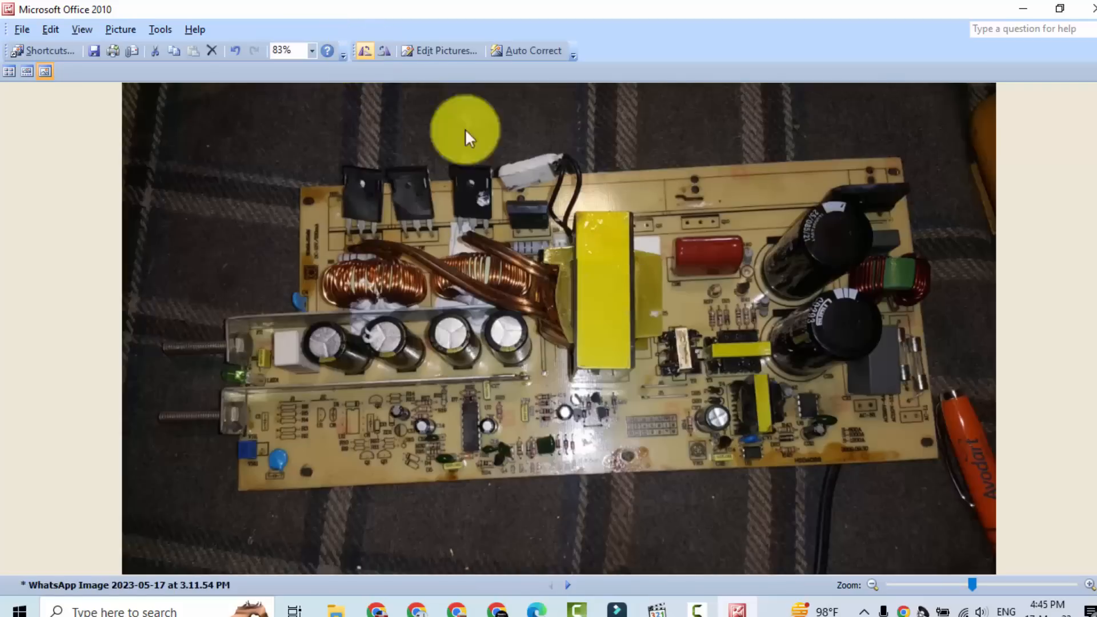
pyautogui.moveTo(961, 293)
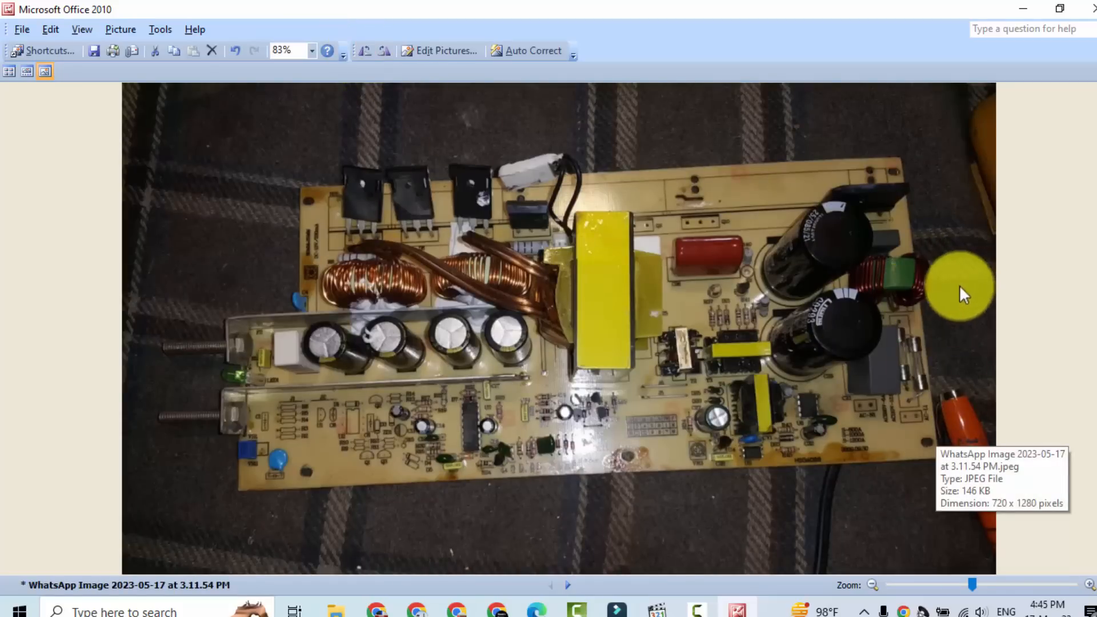
pyautogui.moveTo(789, 353)
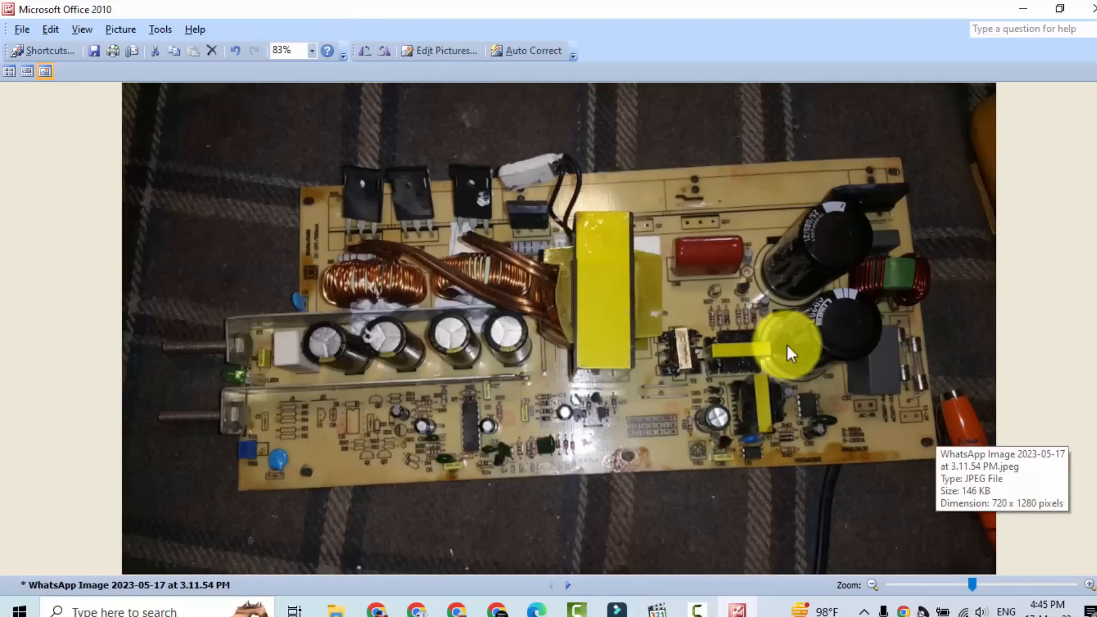
pyautogui.moveTo(870, 245)
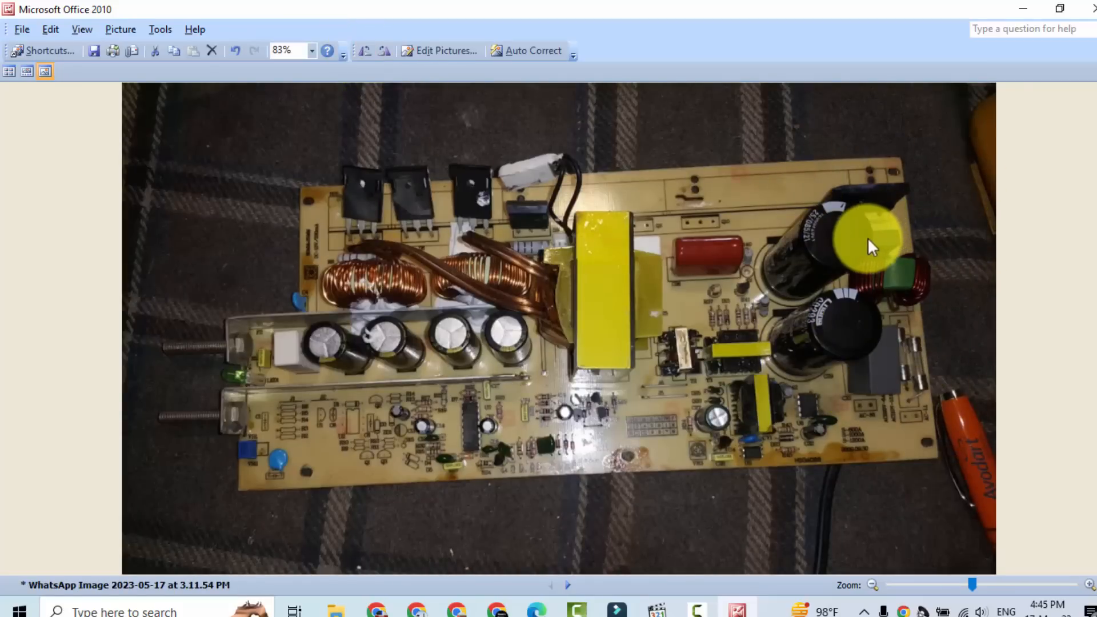
pyautogui.moveTo(843, 243)
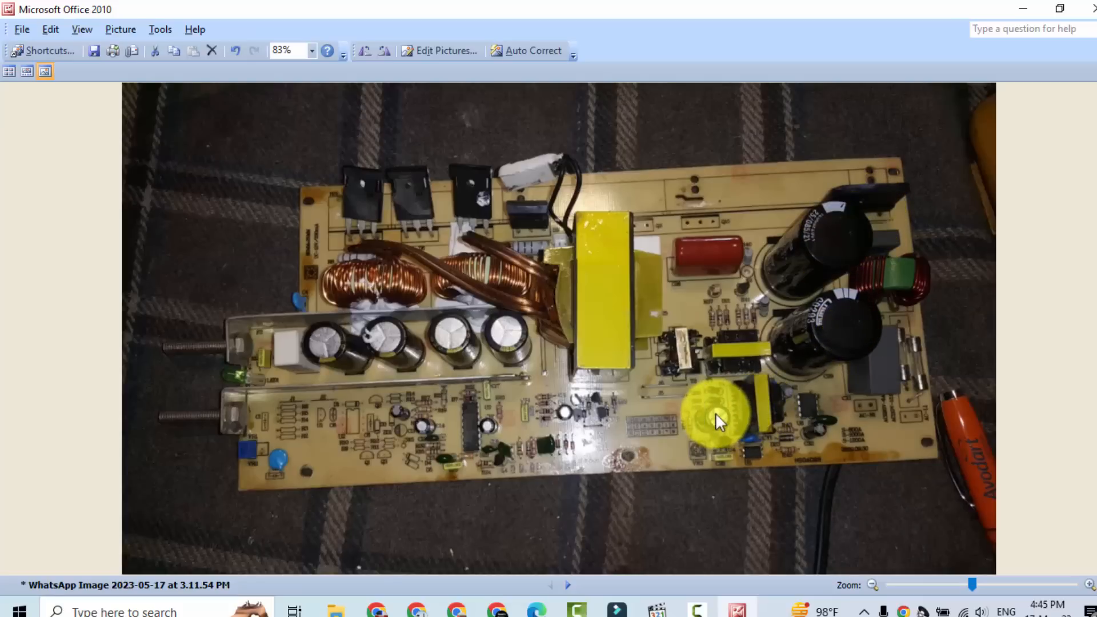
pyautogui.moveTo(441, 423)
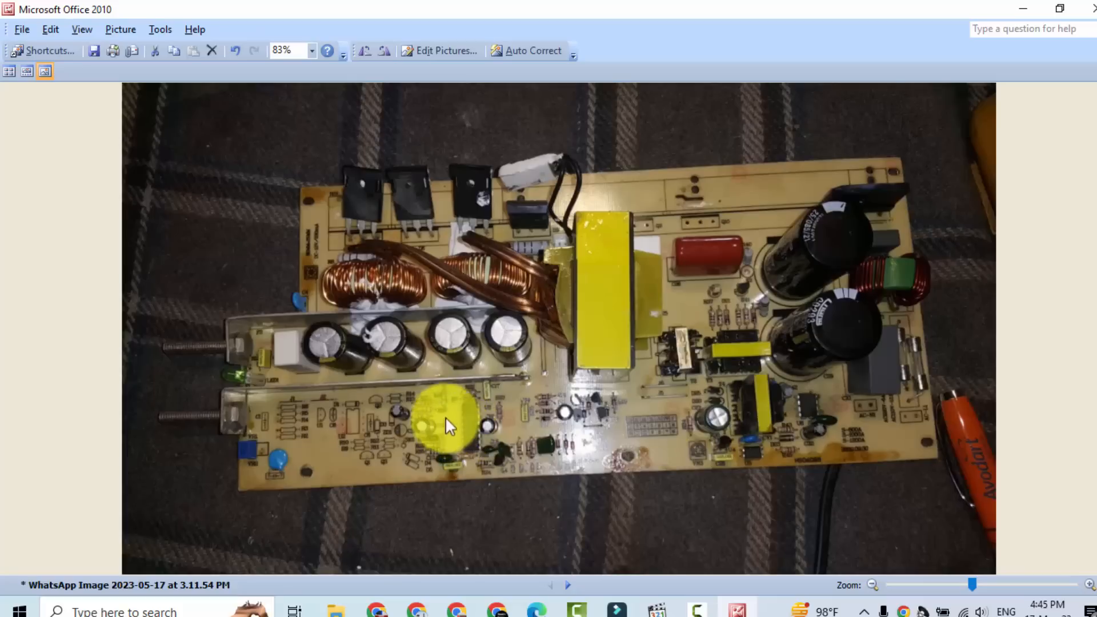
pyautogui.moveTo(768, 401)
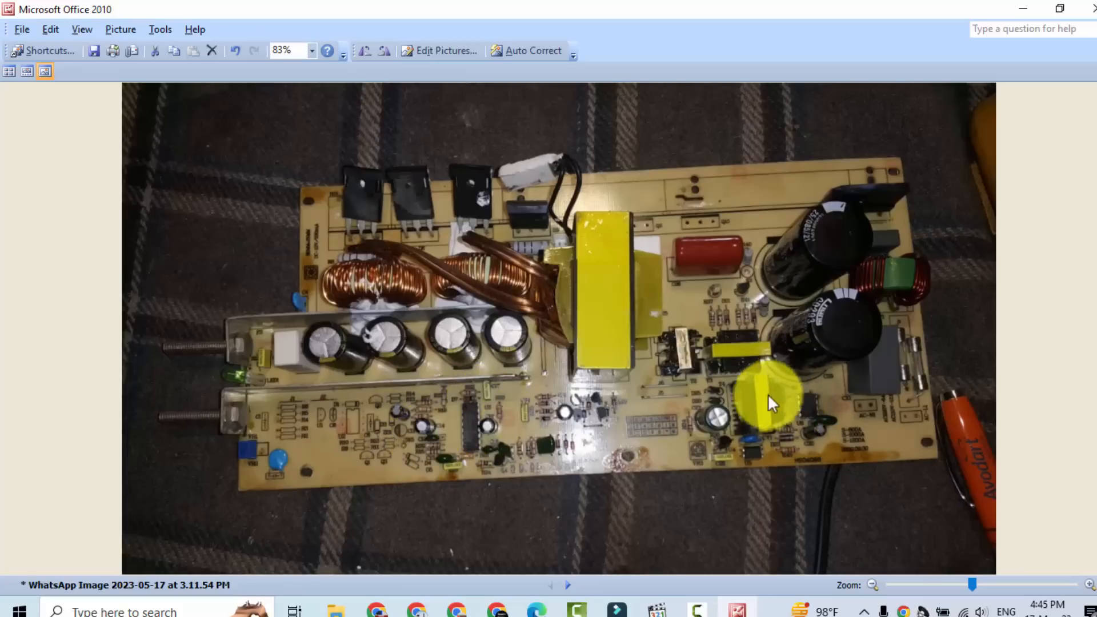
pyautogui.moveTo(434, 423)
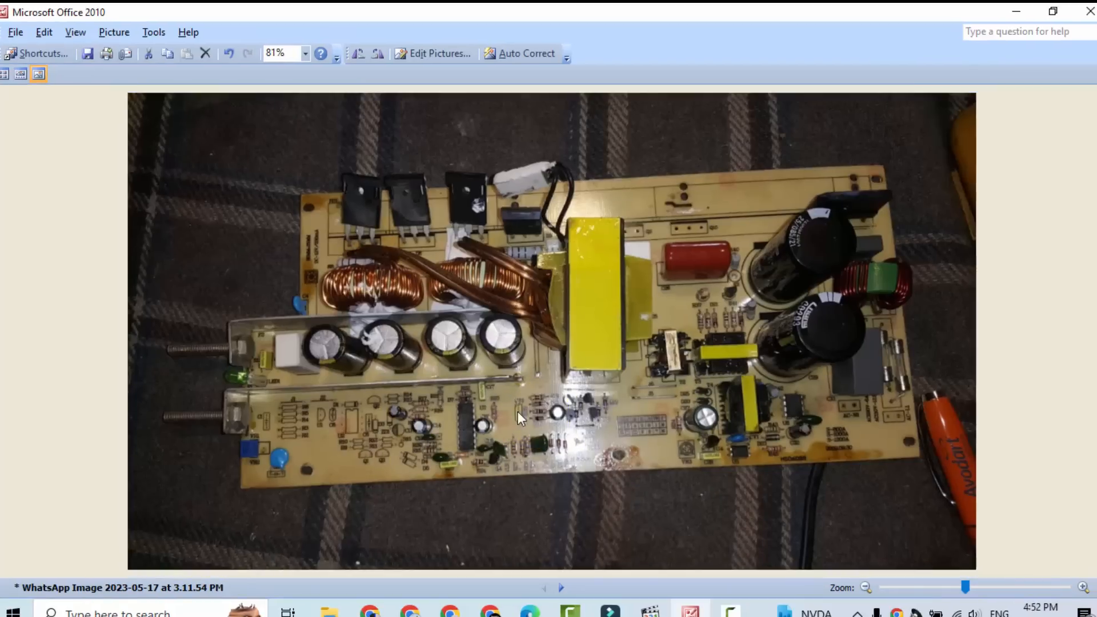
pyautogui.moveTo(566, 418)
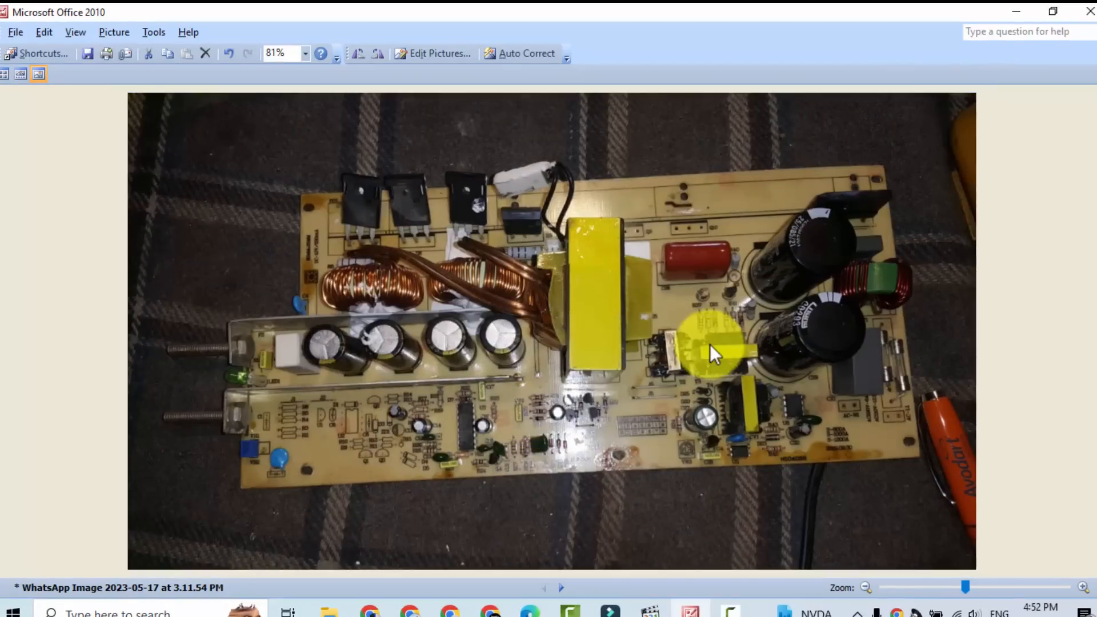
pyautogui.moveTo(727, 360)
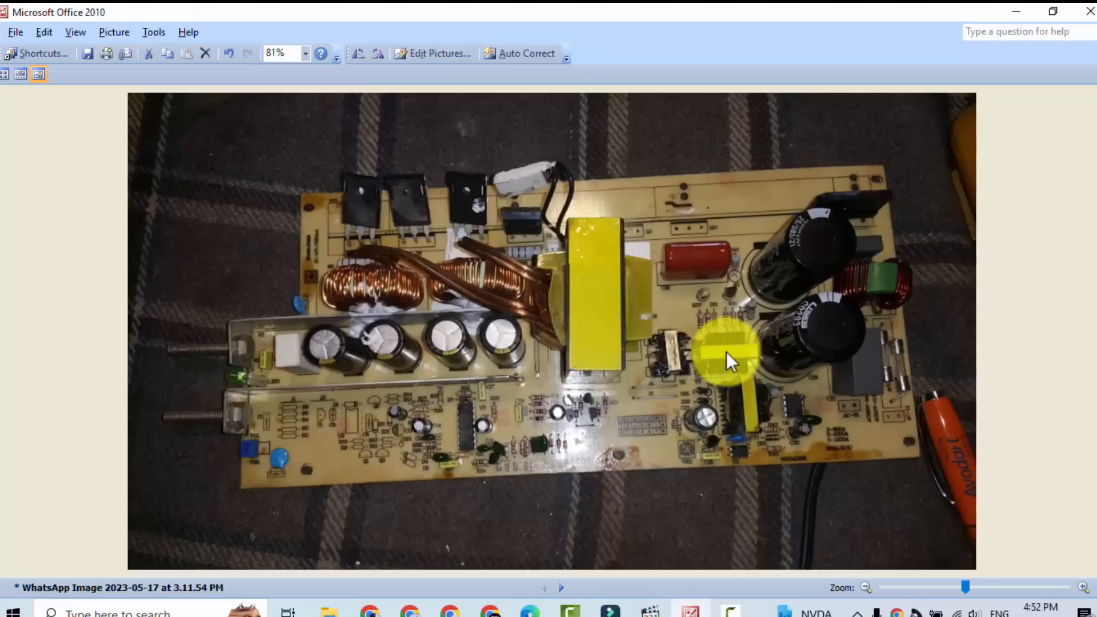
pyautogui.moveTo(622, 223)
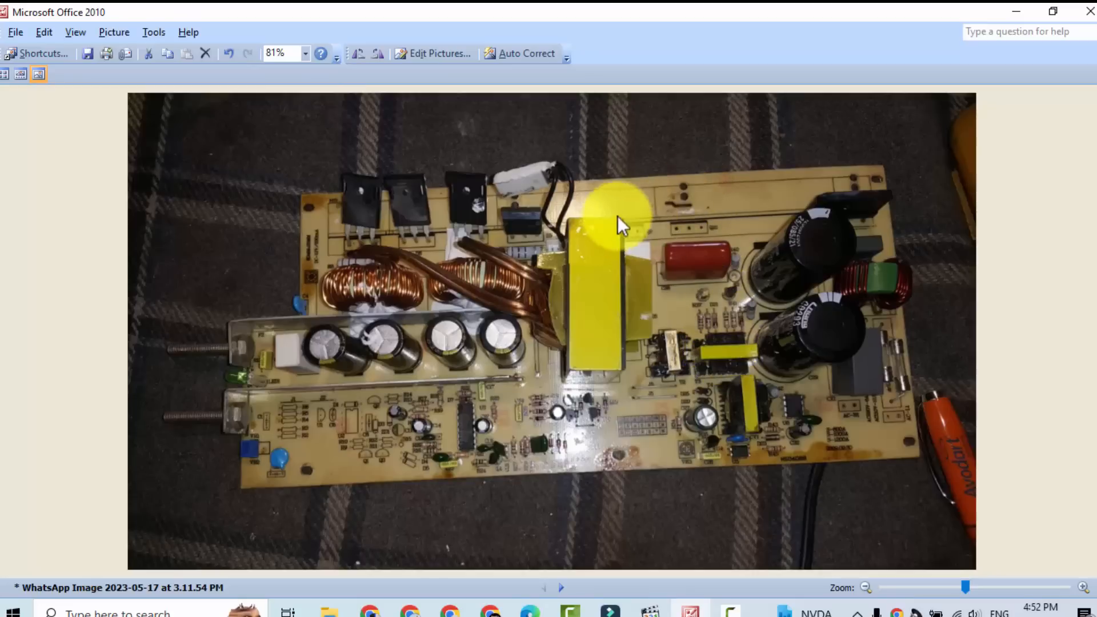
pyautogui.moveTo(573, 297)
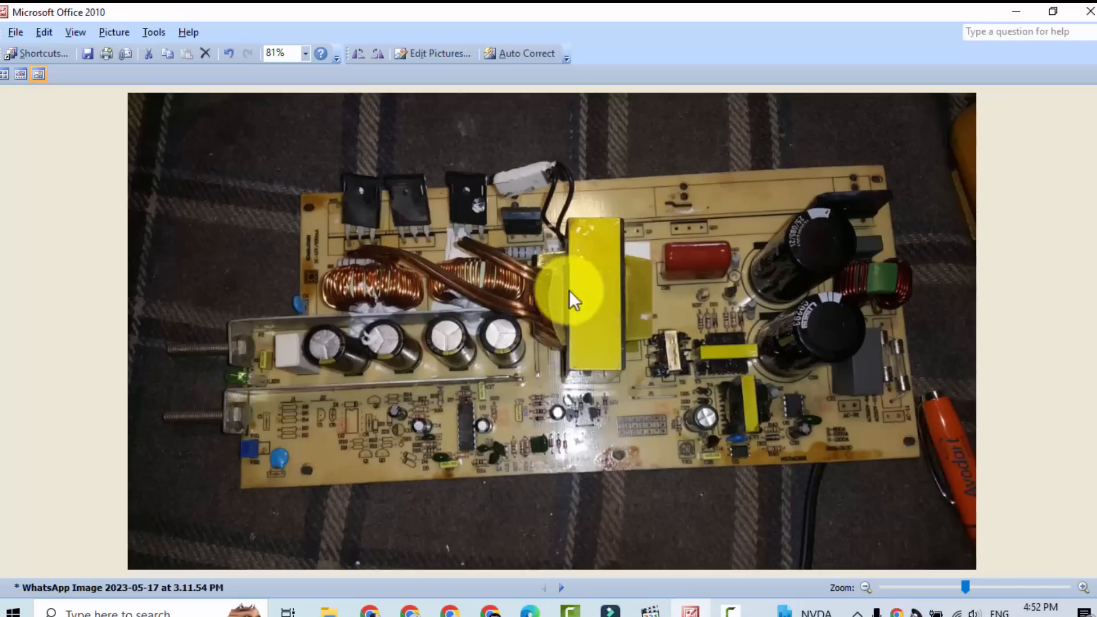
pyautogui.moveTo(549, 325)
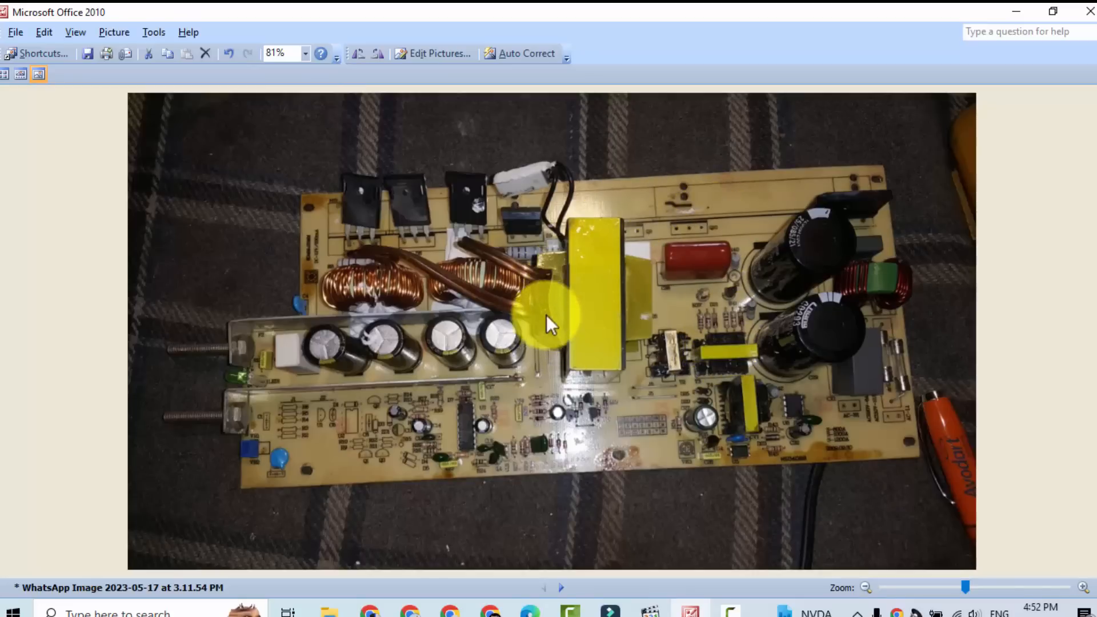
pyautogui.moveTo(472, 304)
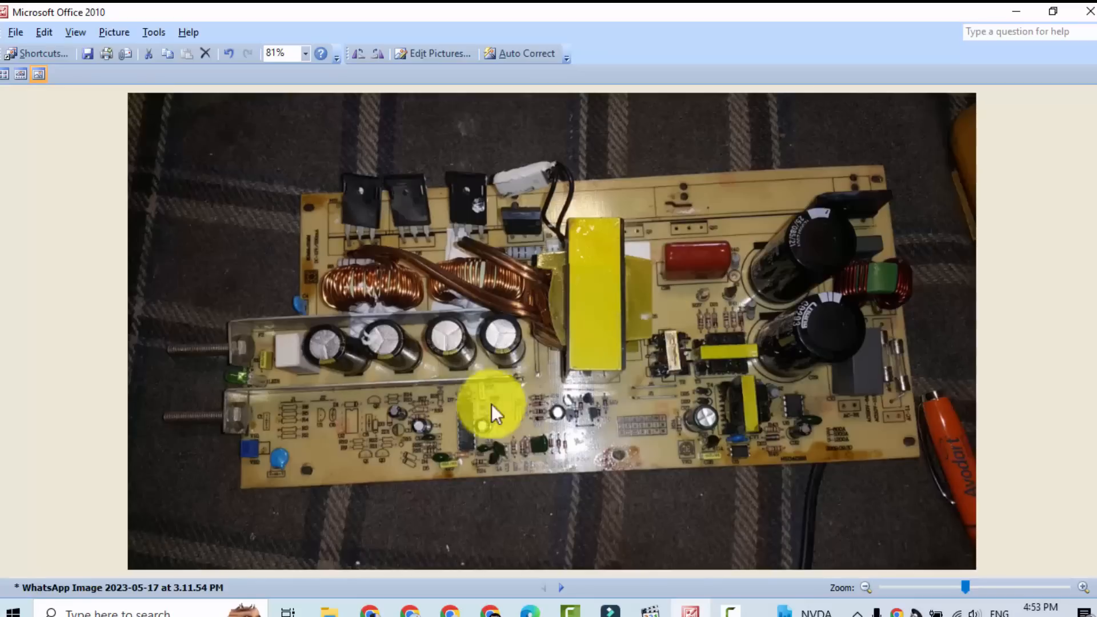
pyautogui.moveTo(465, 429)
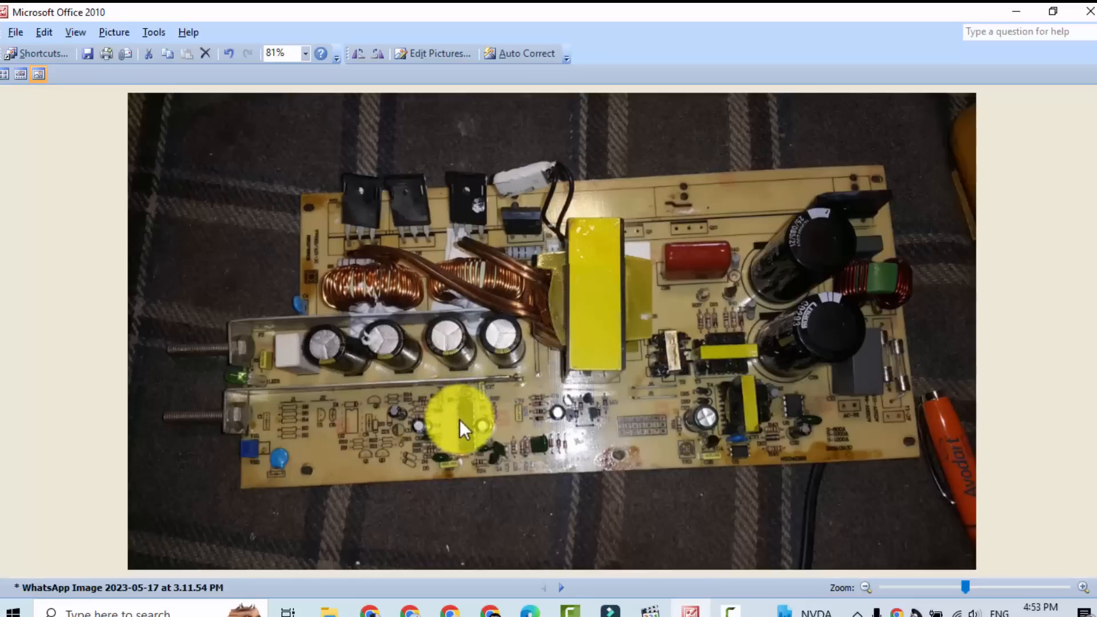
pyautogui.moveTo(259, 349)
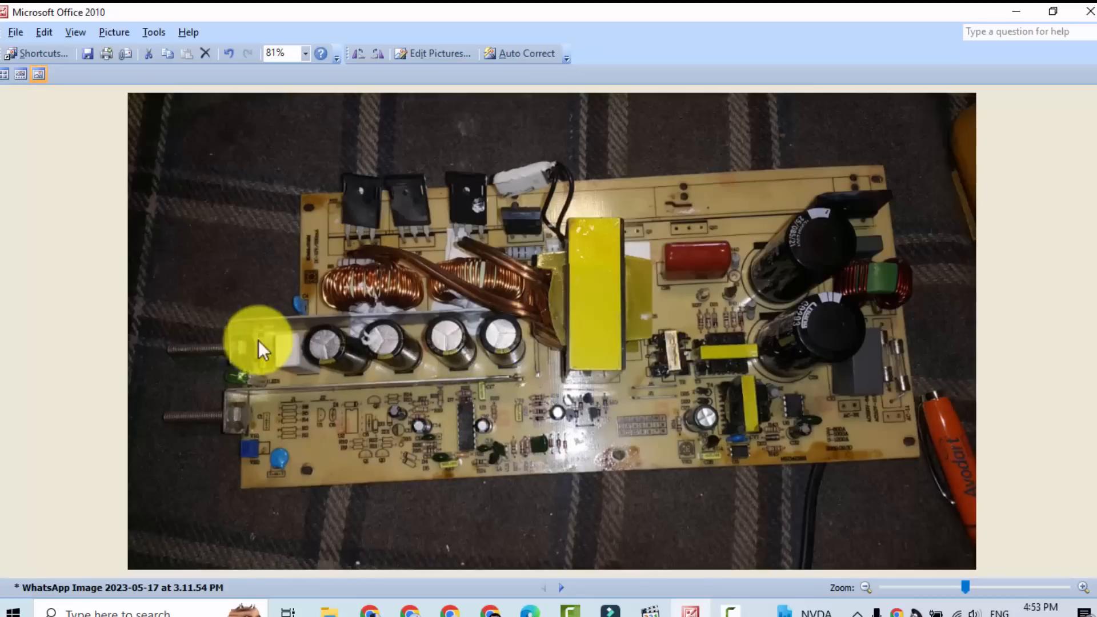
pyautogui.moveTo(408, 273)
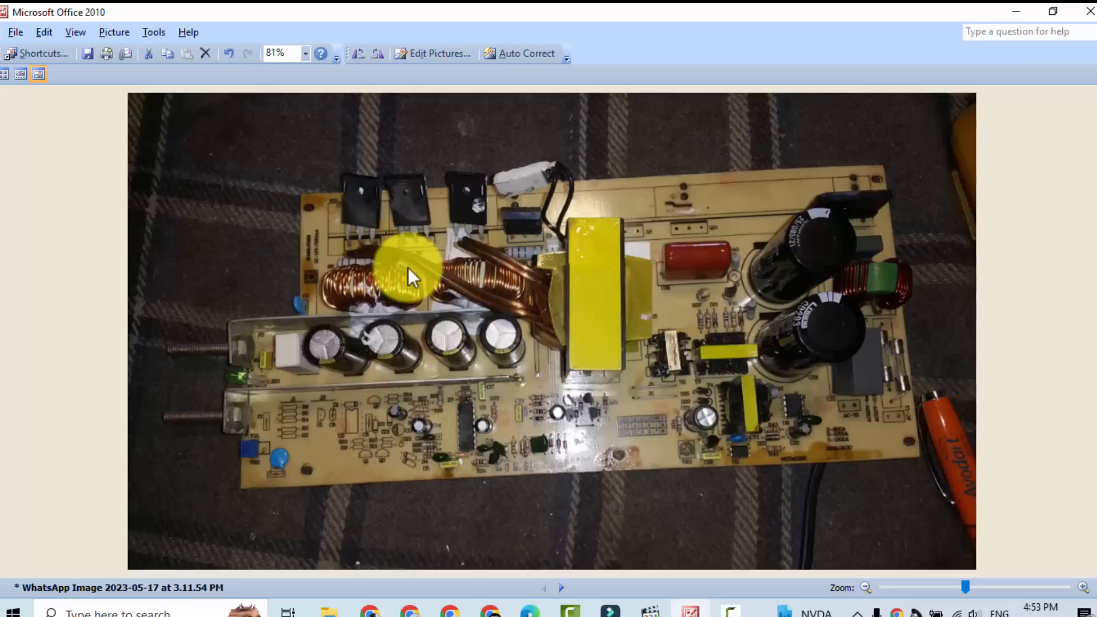
pyautogui.moveTo(350, 382)
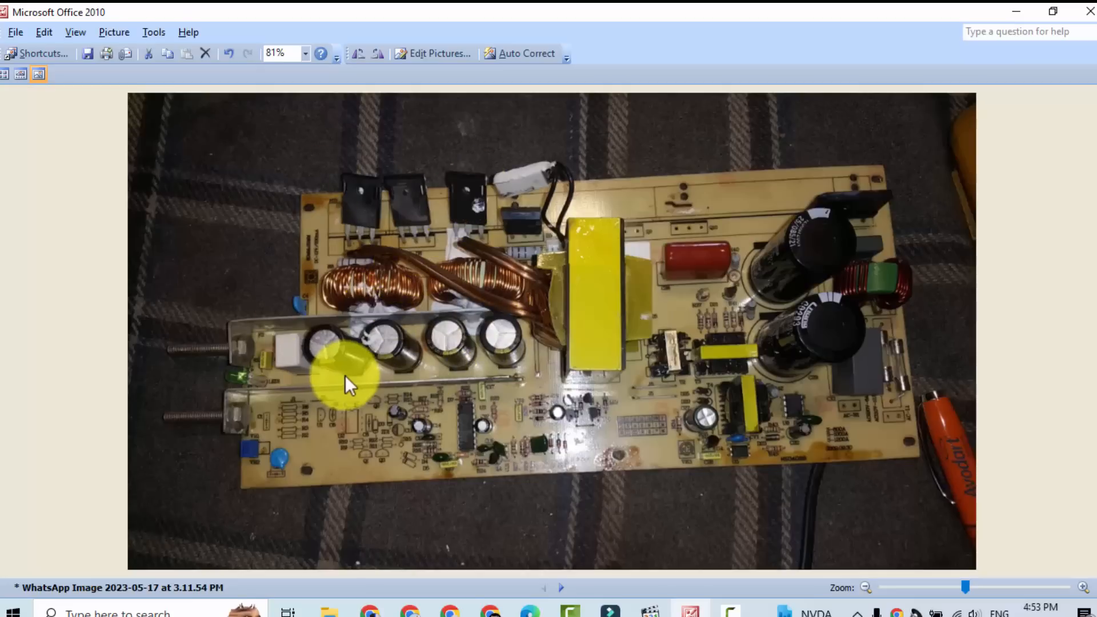
pyautogui.moveTo(486, 423)
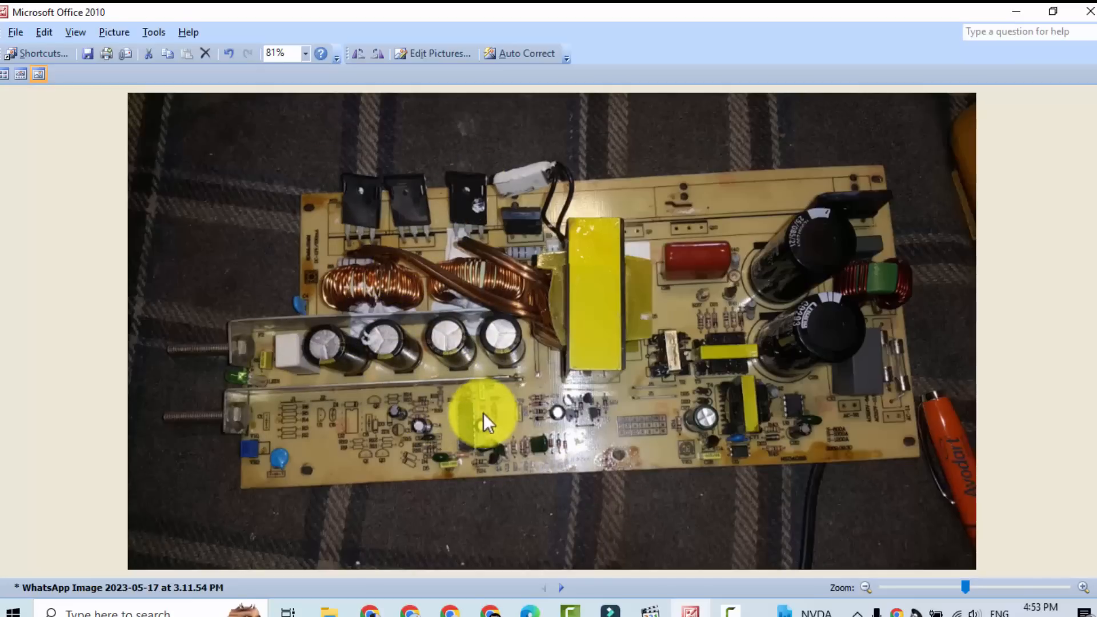
# - Browse to the close-up photo of the control section with the 16-pin IC
pyautogui.click(559, 587)
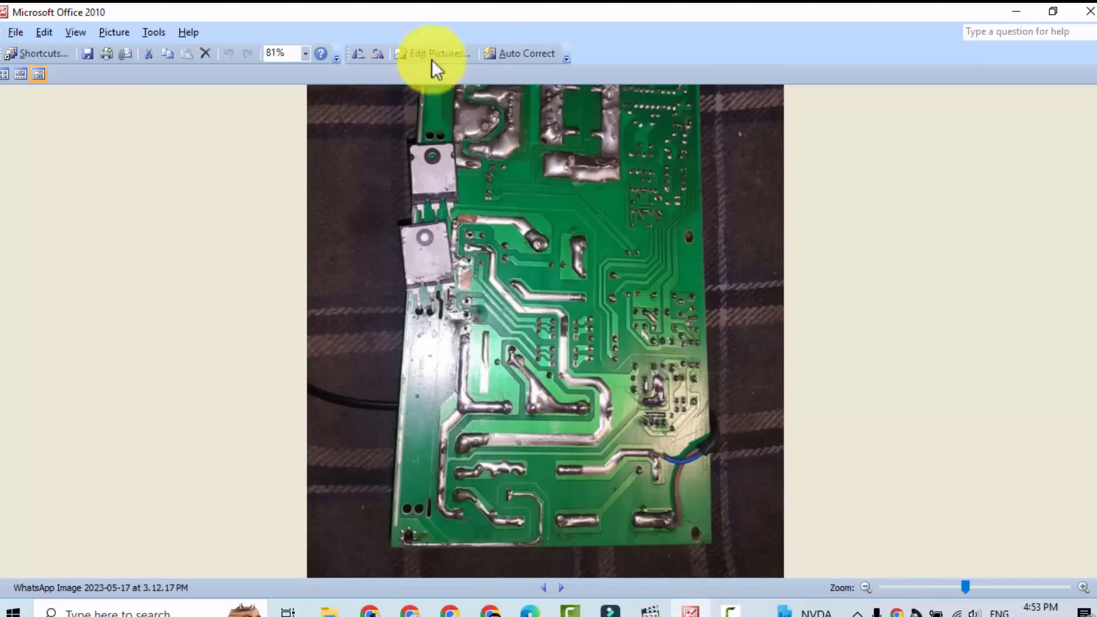
pyautogui.click(560, 587)
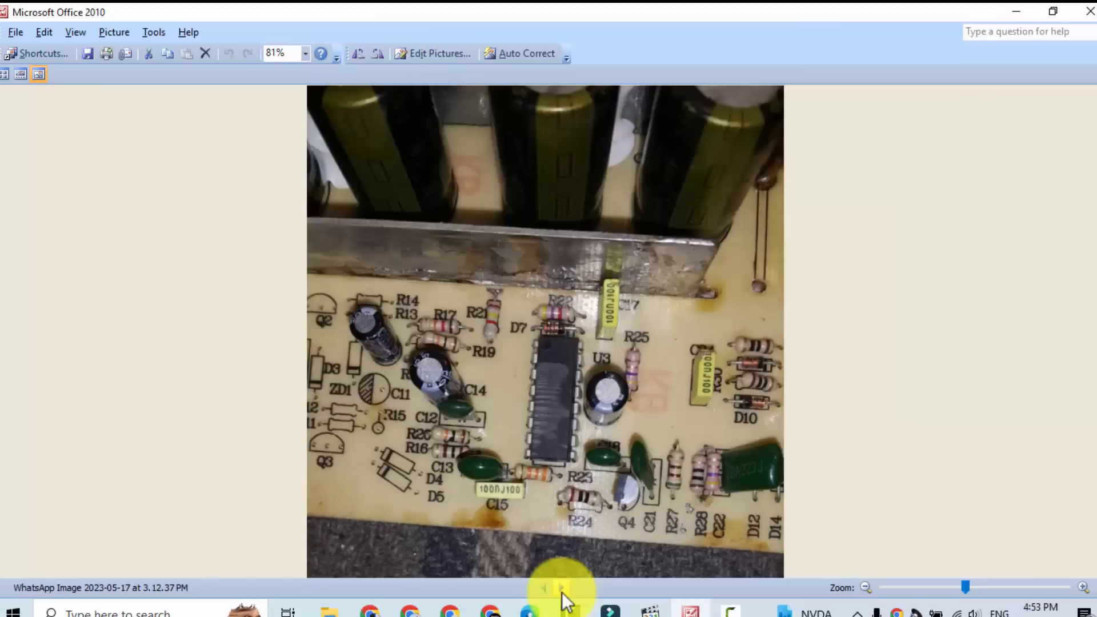
pyautogui.click(1083, 587)
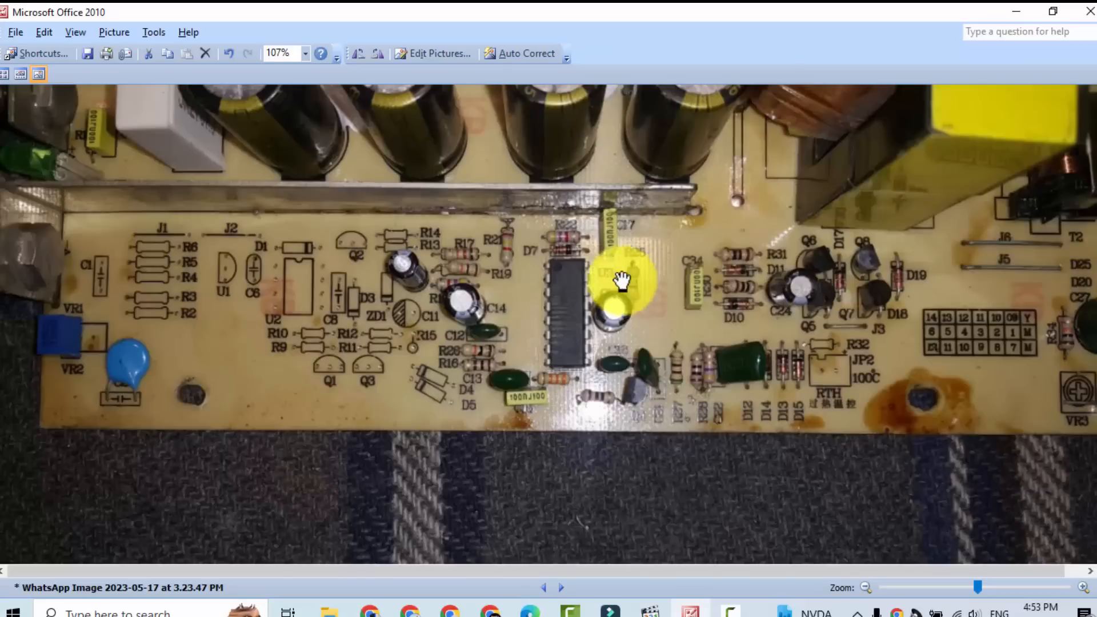
# - Crop the control-section photo with Top 172 and Bottom 291 to a 1280 × 257 strip
pyautogui.click(434, 54)
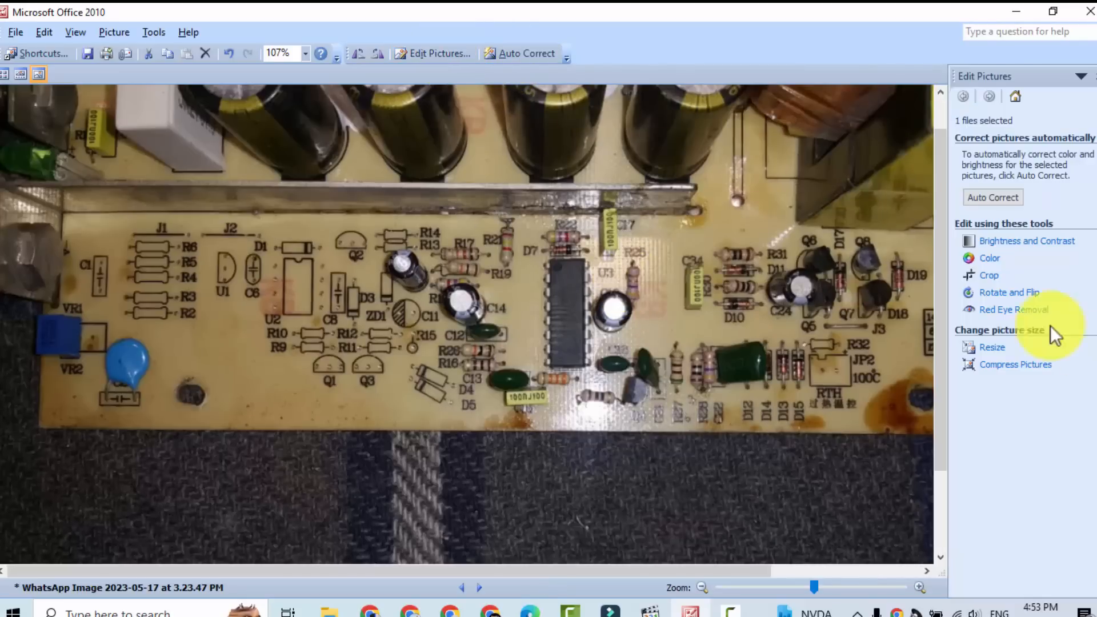
pyautogui.click(988, 274)
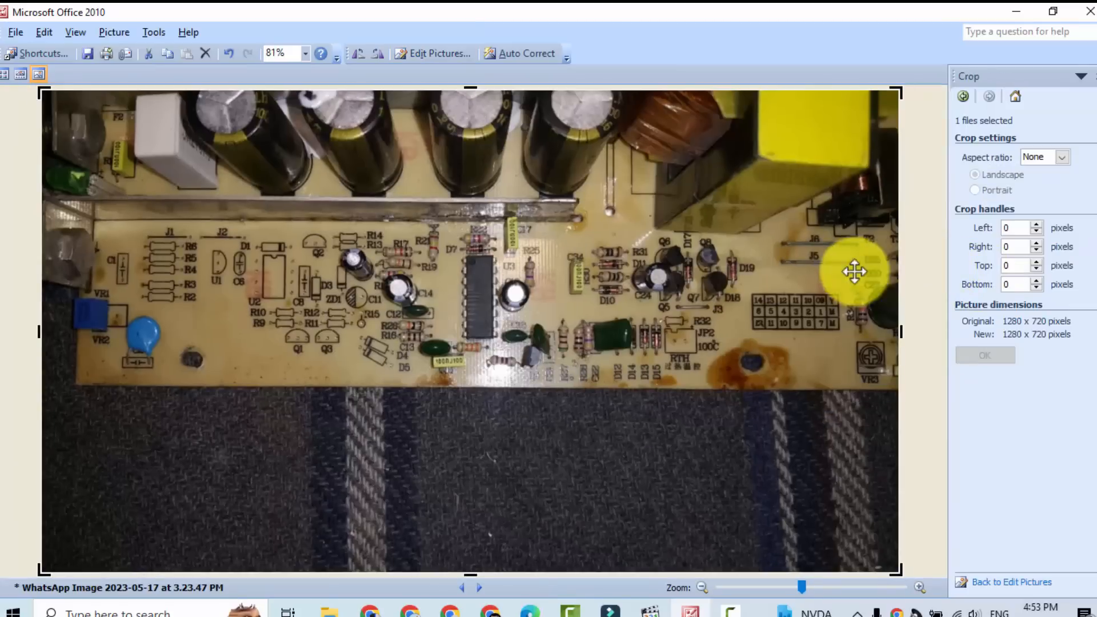
pyautogui.moveTo(840, 136)
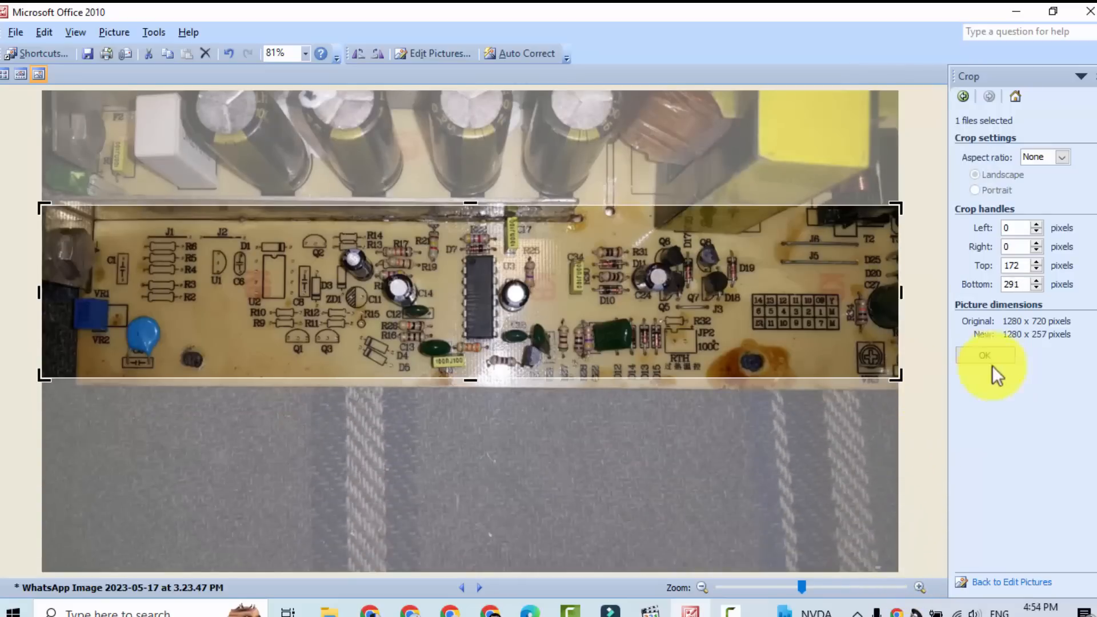
pyautogui.click(983, 354)
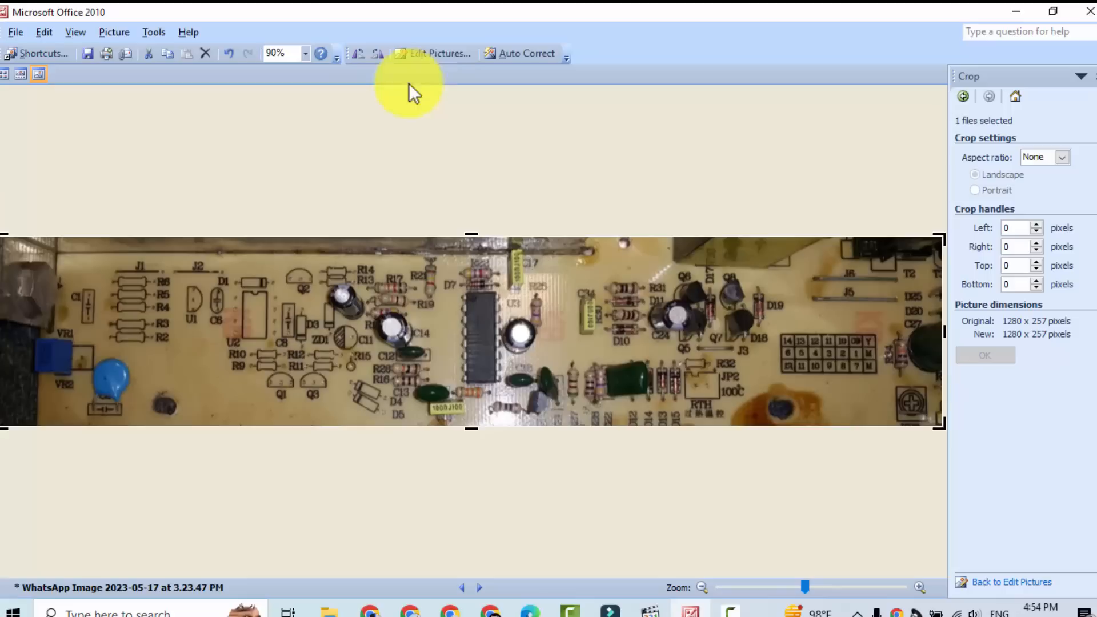
pyautogui.moveTo(88, 54)
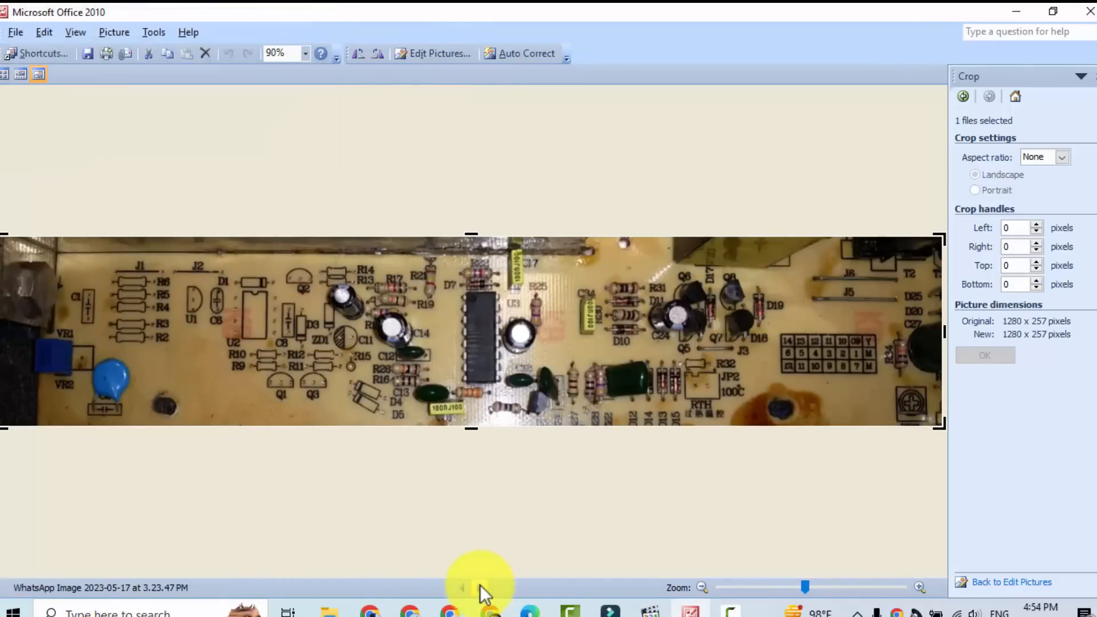
# - Rotate the solder-side photo to landscape and crop it to a 1220 × 234 strip
pyautogui.click(478, 587)
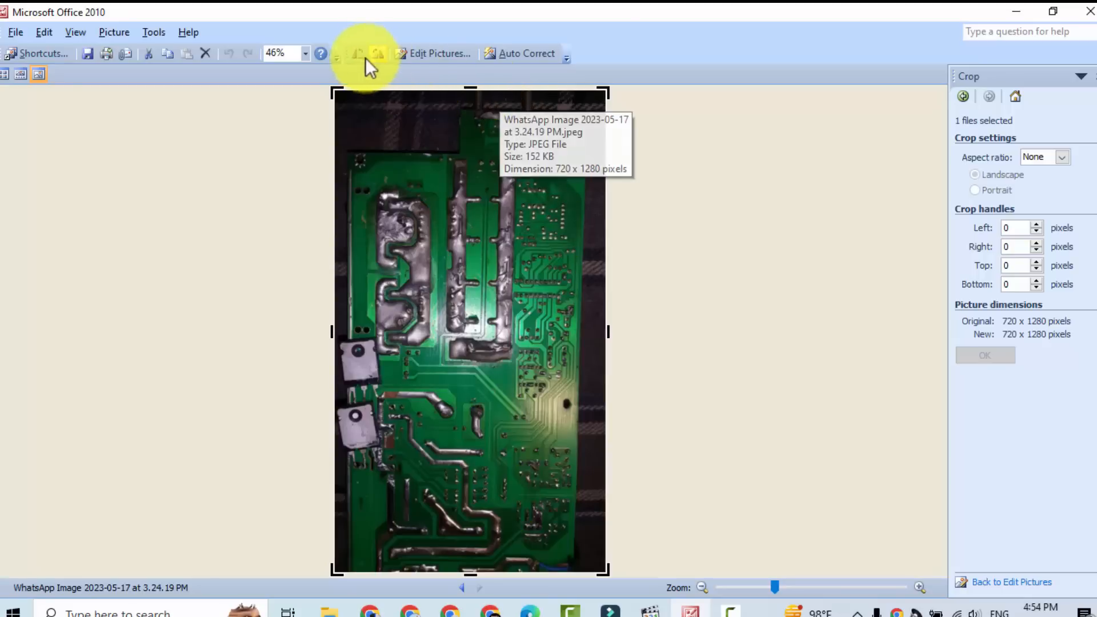
pyautogui.click(357, 54)
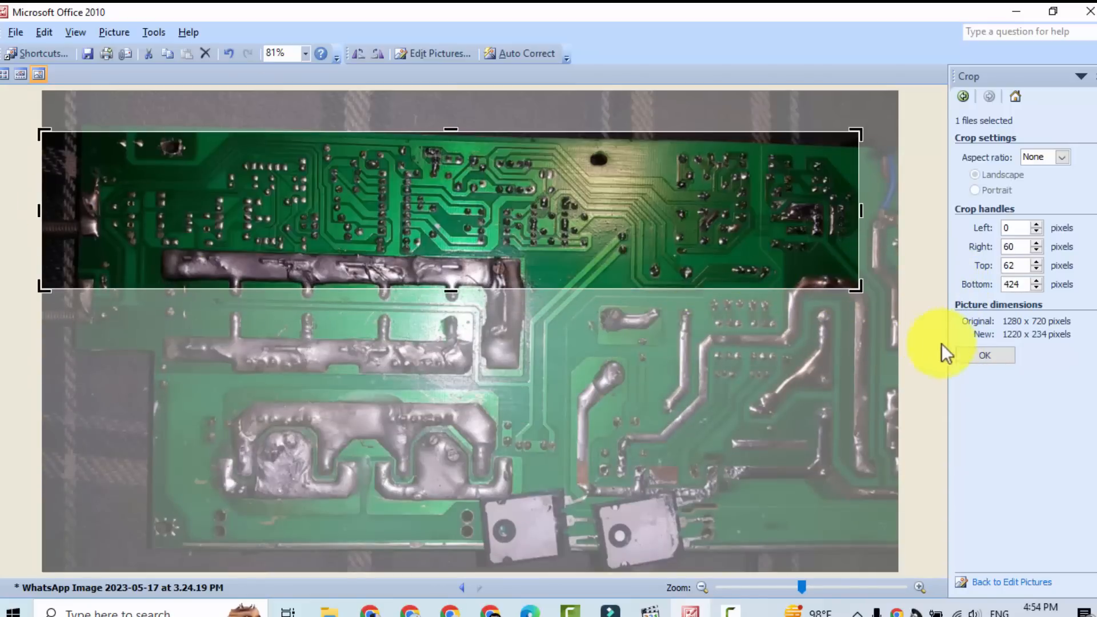
pyautogui.click(983, 354)
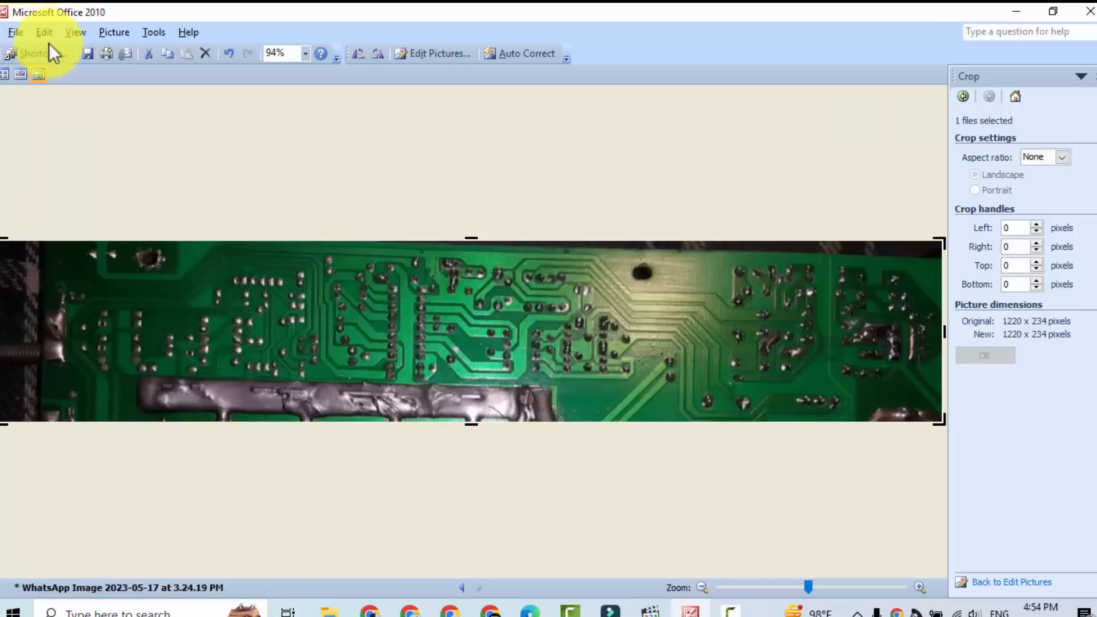
pyautogui.moveTo(499, 308)
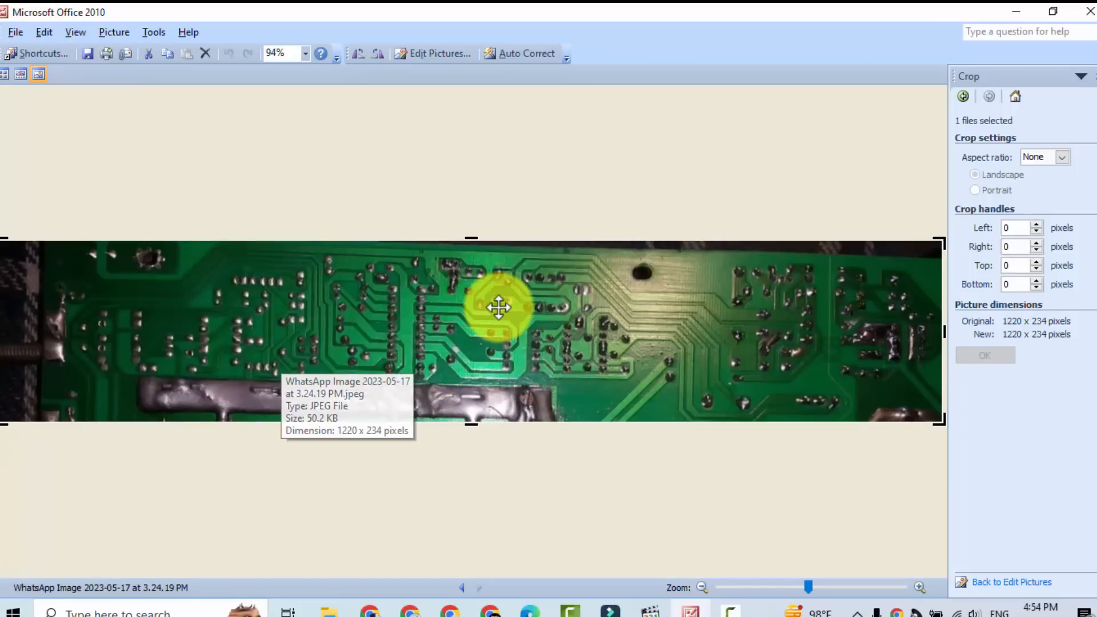
pyautogui.moveTo(1028, 80)
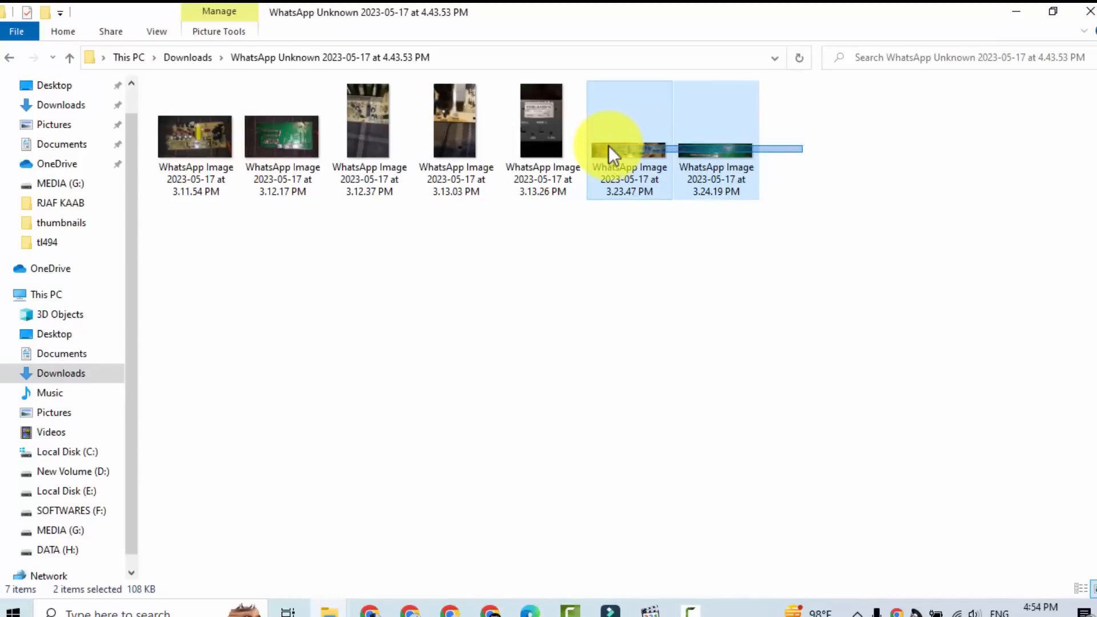
# - Launch Microsoft PowerPoint from the Start menu
pyautogui.click(11, 613)
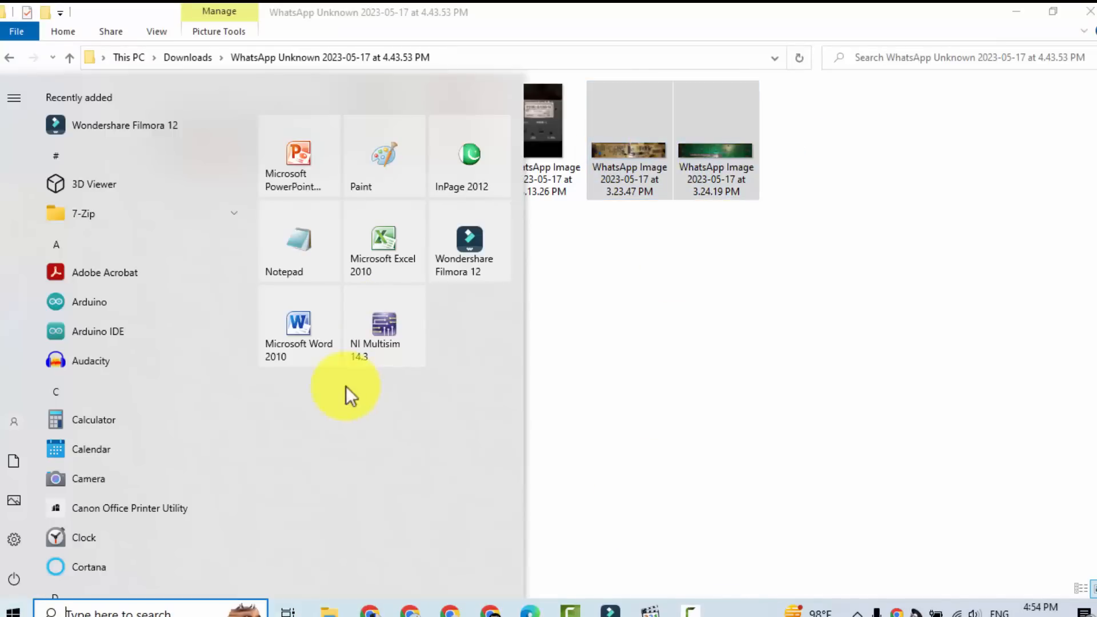
pyautogui.click(298, 155)
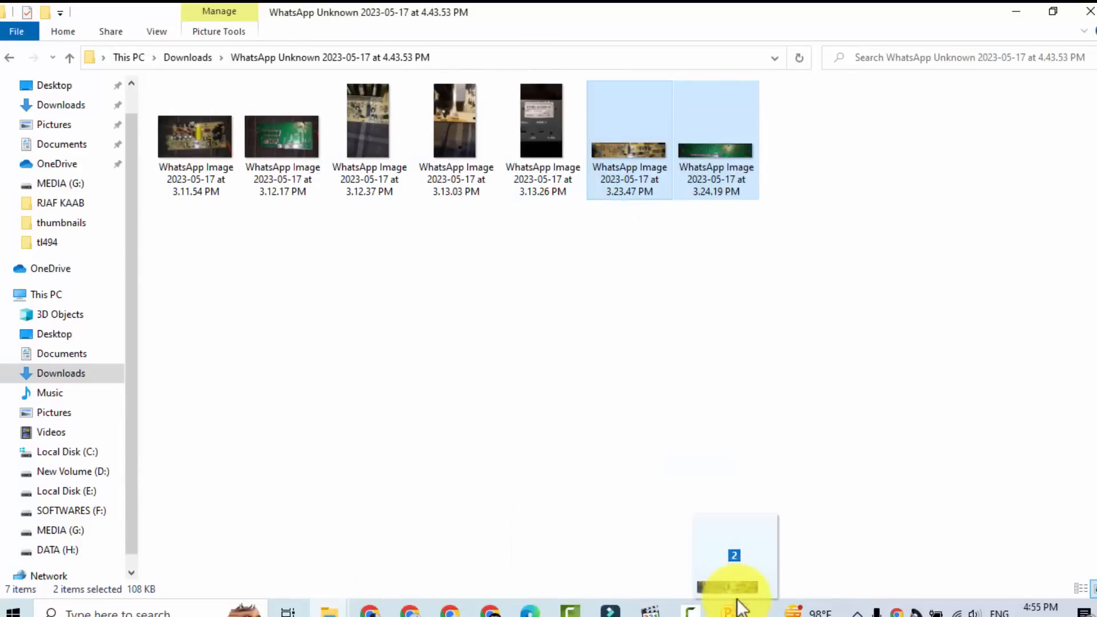
# - Drop both cropped board strips onto the new PowerPoint slide
pyautogui.click(730, 606)
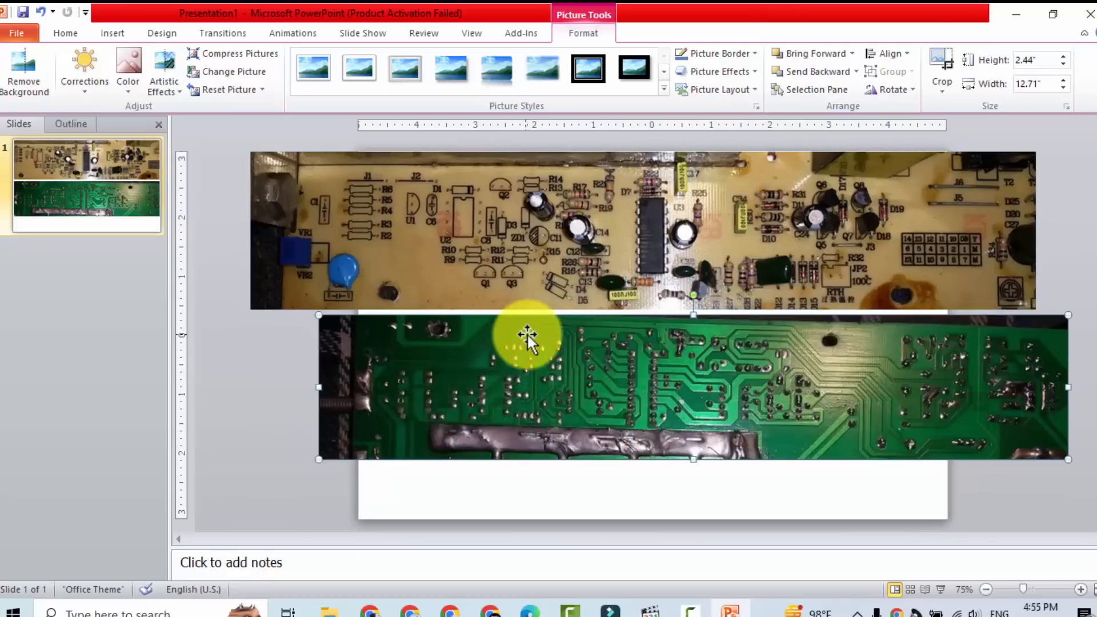
pyautogui.moveTo(790, 413)
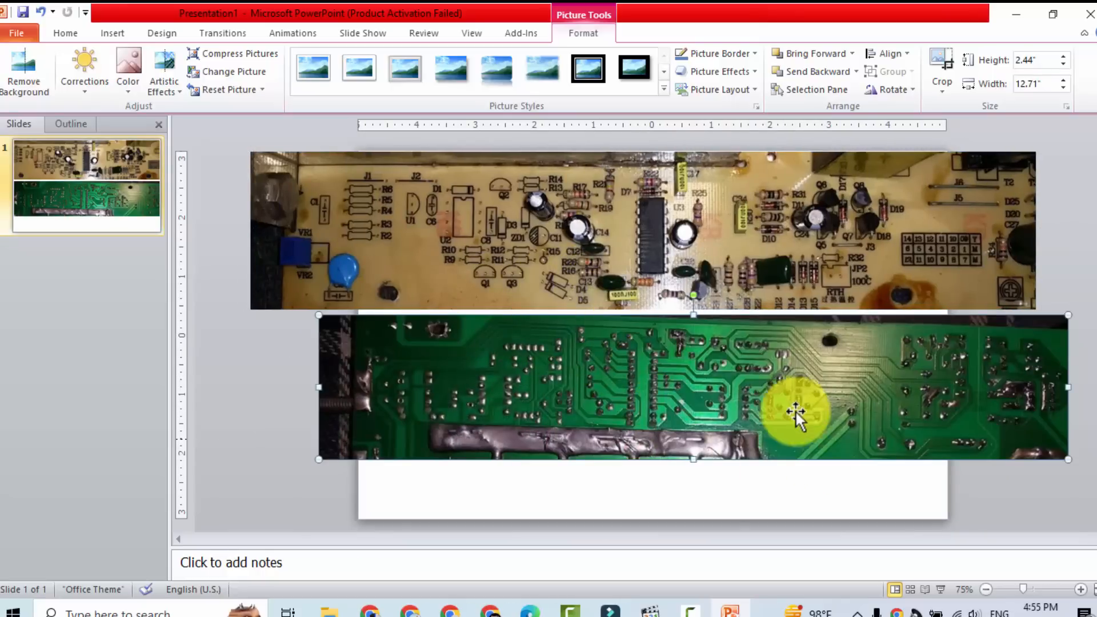
pyautogui.moveTo(665, 438)
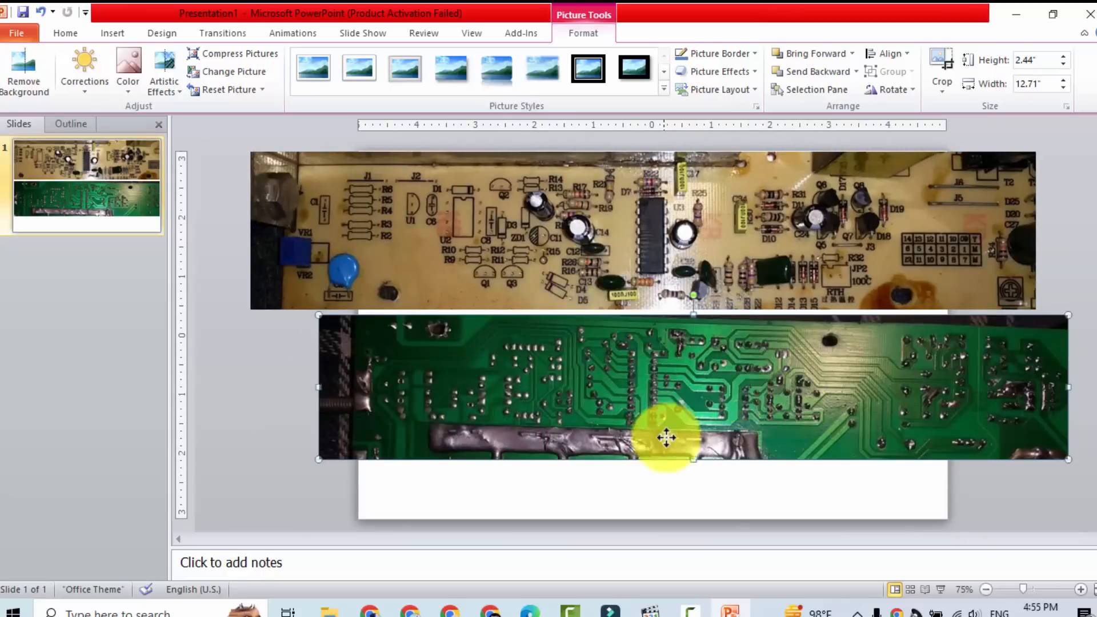
# - Flip the solder-side strip vertically so it lines up under the component side
pyautogui.click(889, 89)
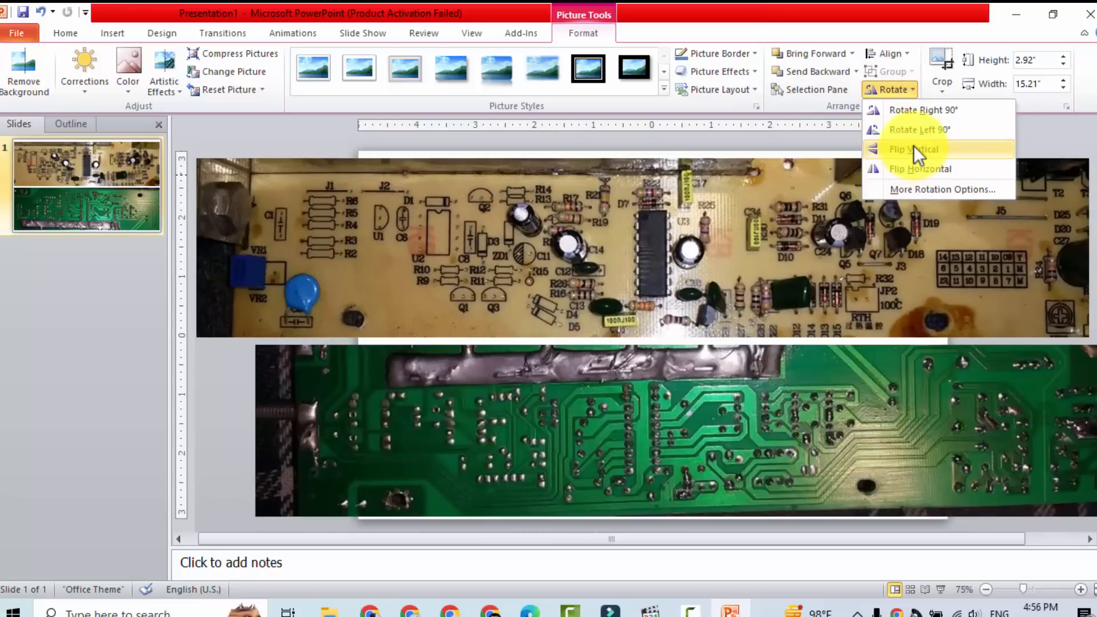
pyautogui.click(914, 149)
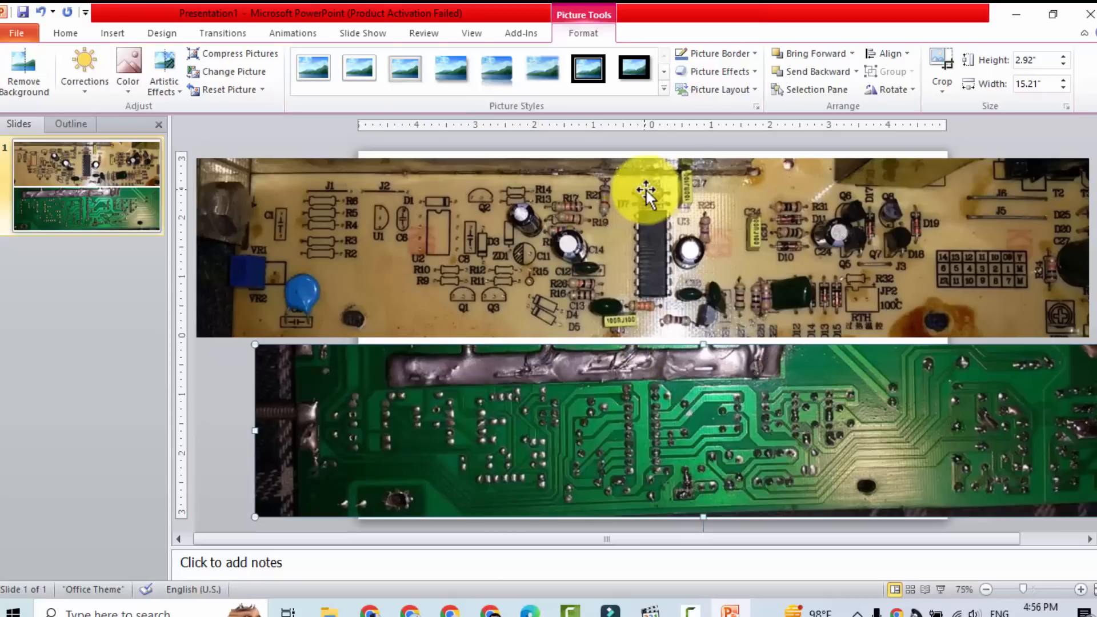
pyautogui.moveTo(640, 216)
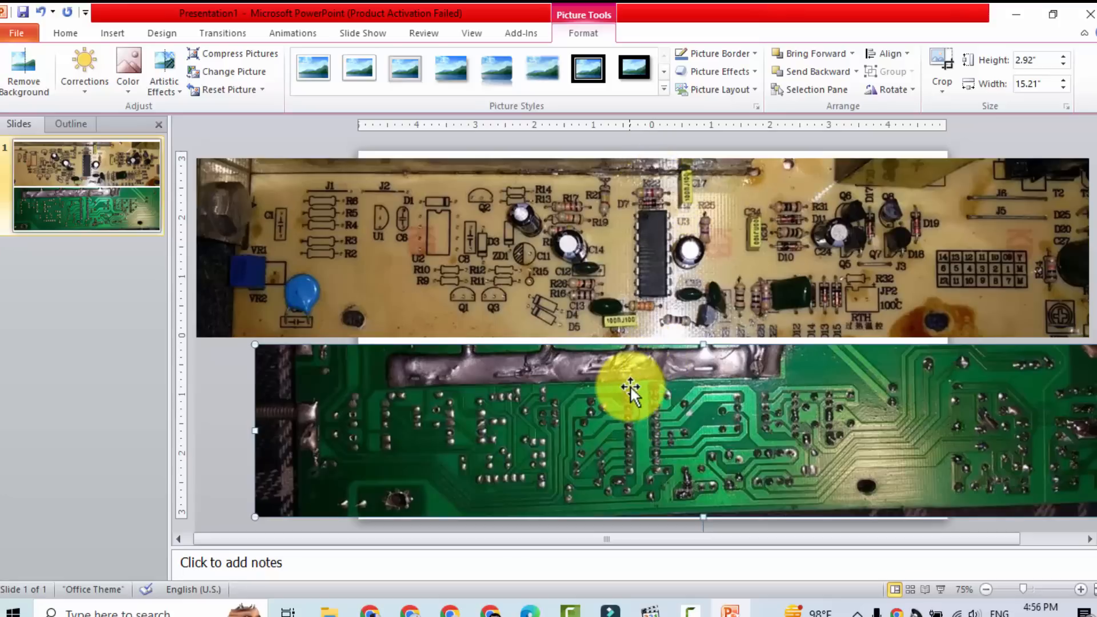
pyautogui.moveTo(123, 119)
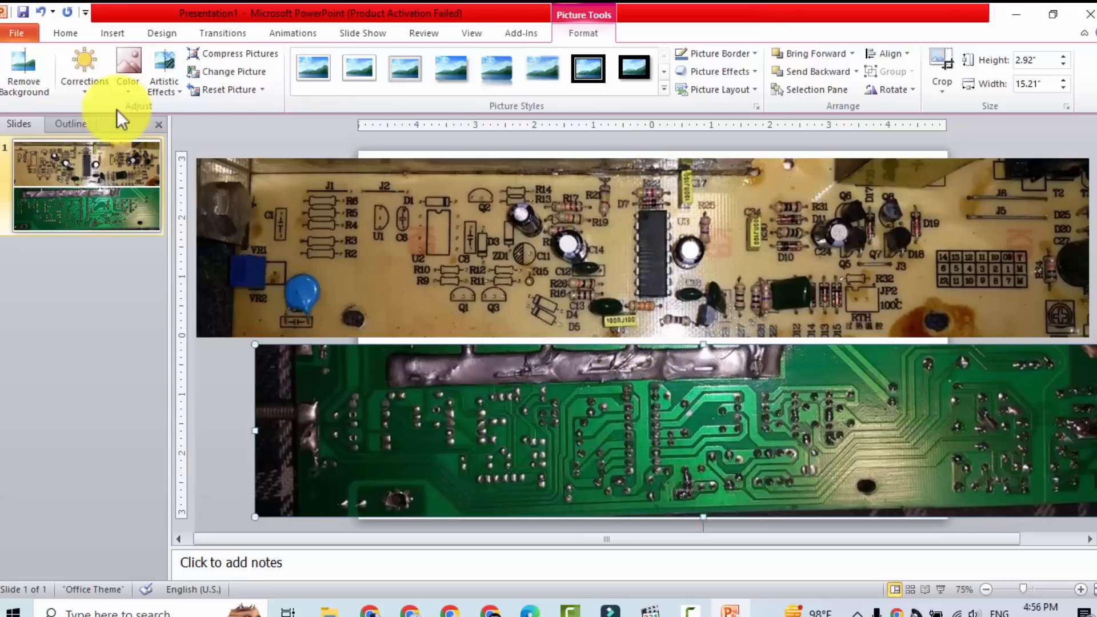
# - Switch to Chrome and bring up the Google search page
pyautogui.click(362, 33)
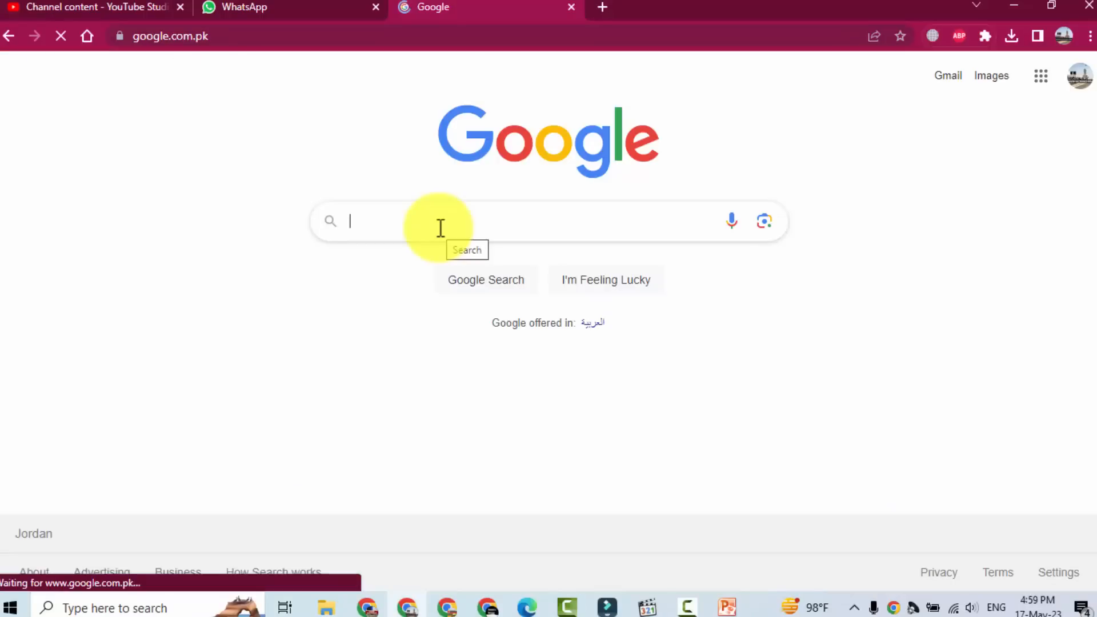
# - Search Google for '16 pin pwm controller ic pinout' and show the image results
pyautogui.write('16 pin pwm controller ic')
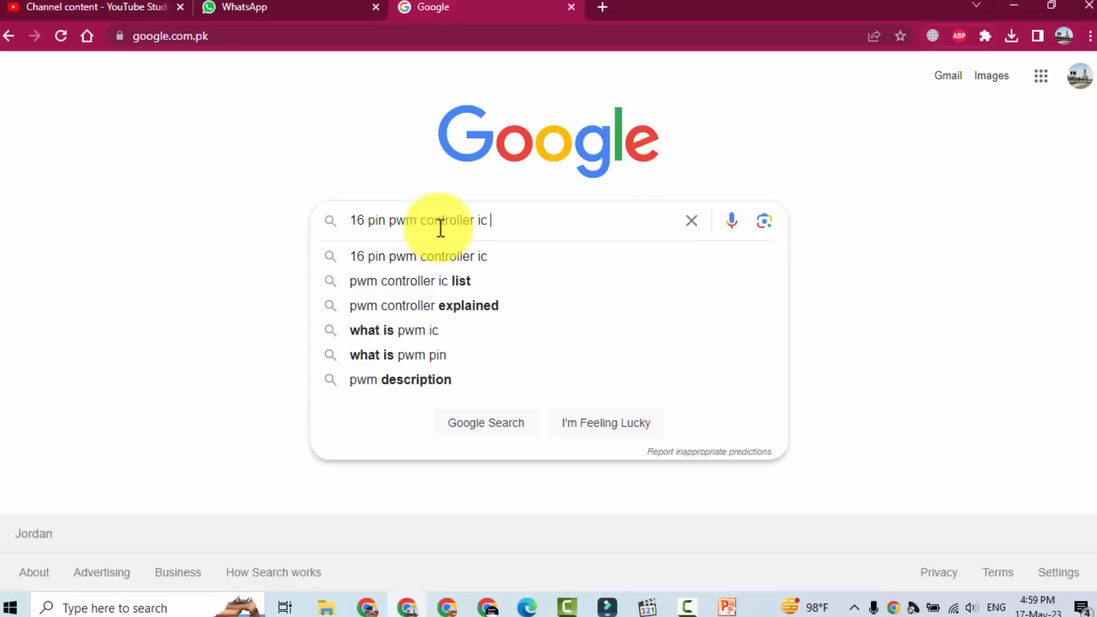
pyautogui.write('pinout')
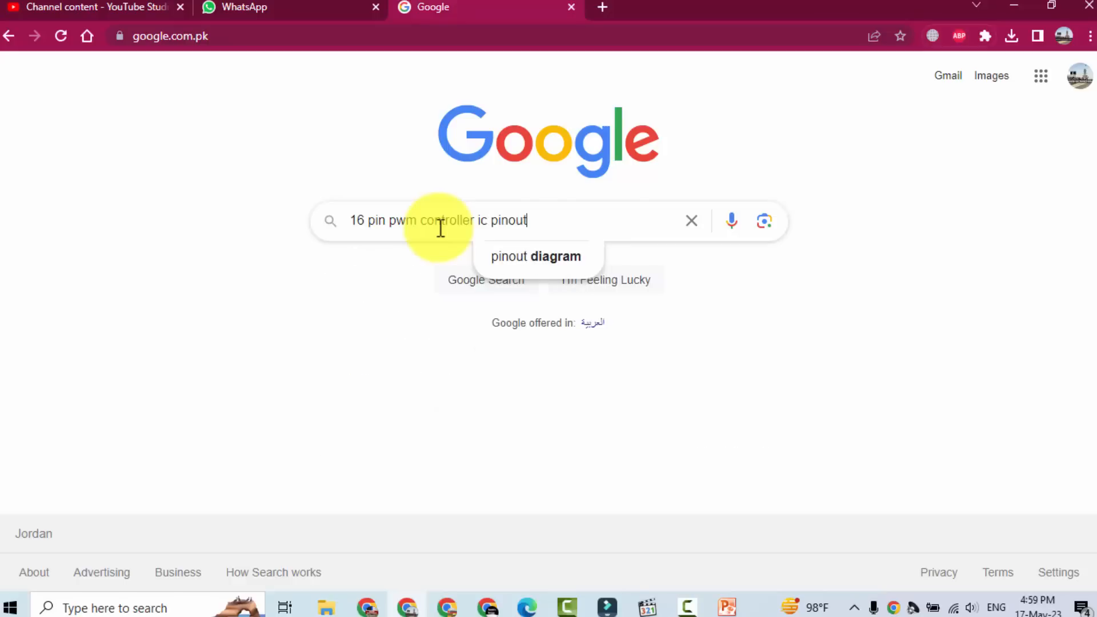
pyautogui.press('Return')
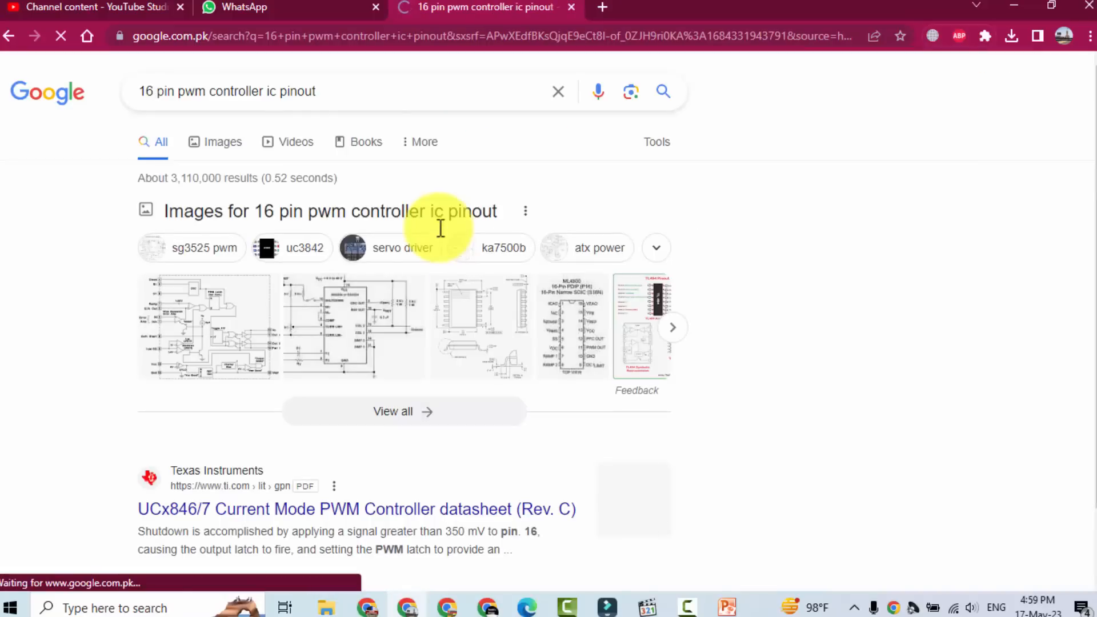
pyautogui.moveTo(250, 195)
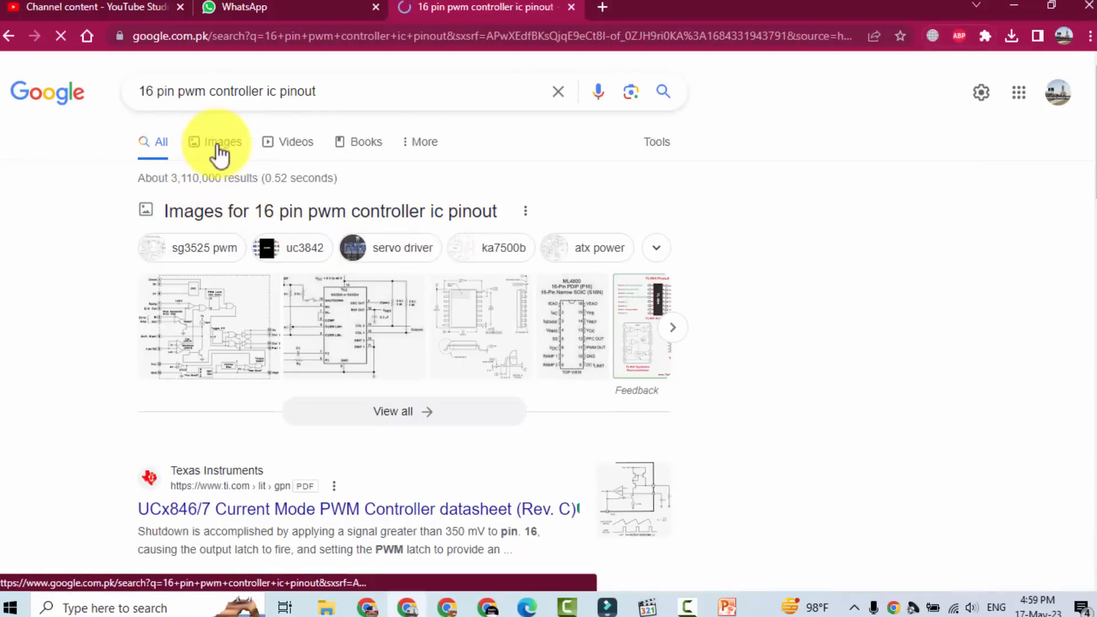
pyautogui.click(222, 142)
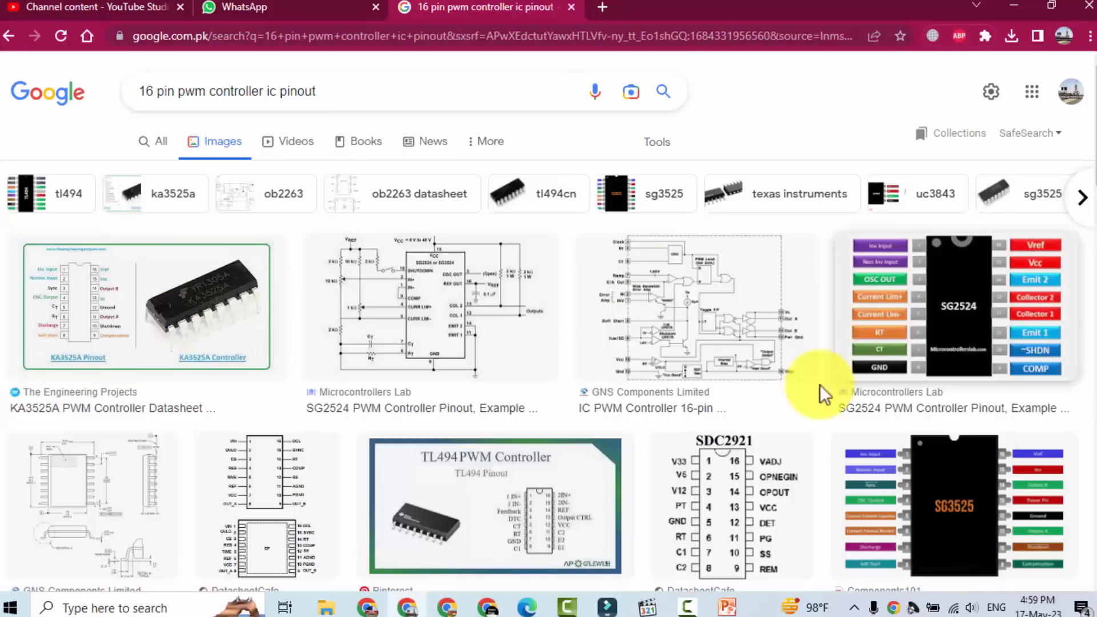
pyautogui.moveTo(95, 335)
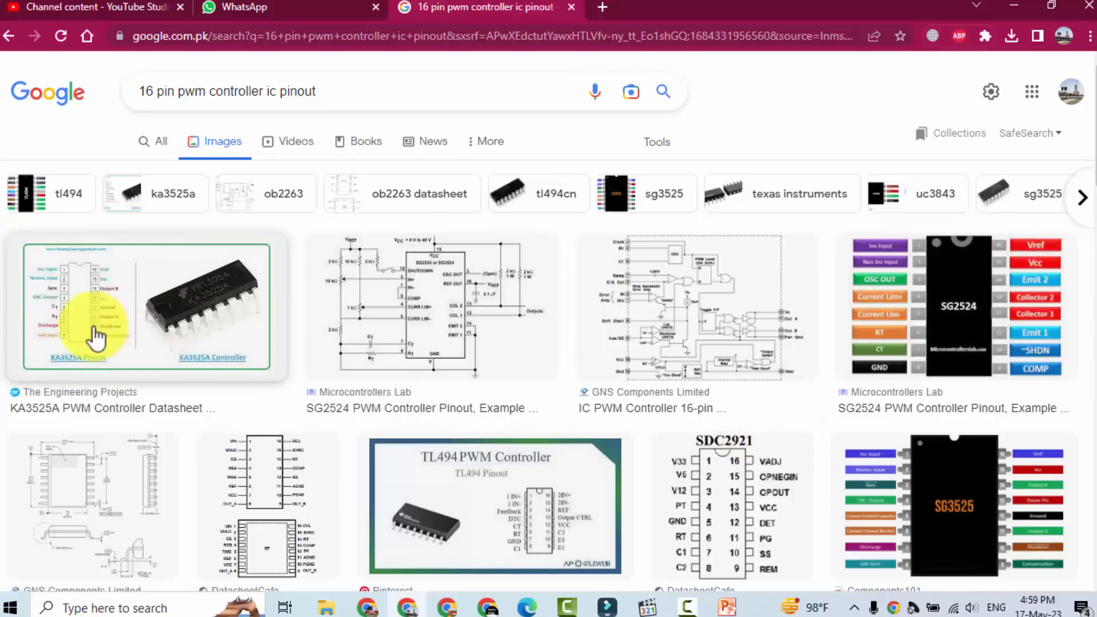
# - Scroll down through the pinout diagram thumbnails in the image results
pyautogui.scroll(-3)
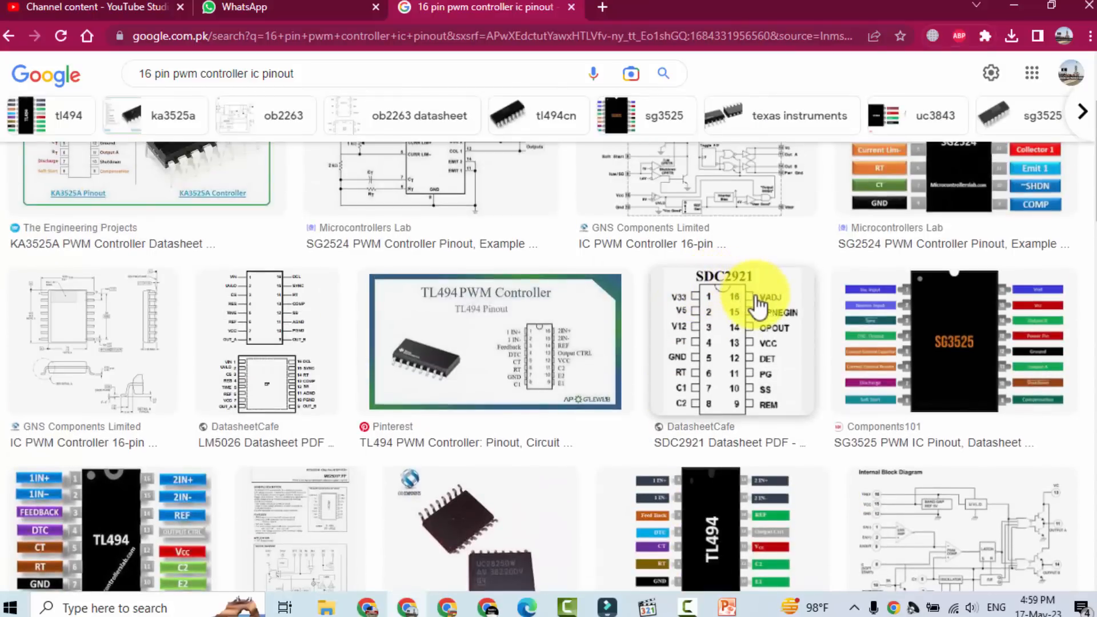
pyautogui.scroll(-3)
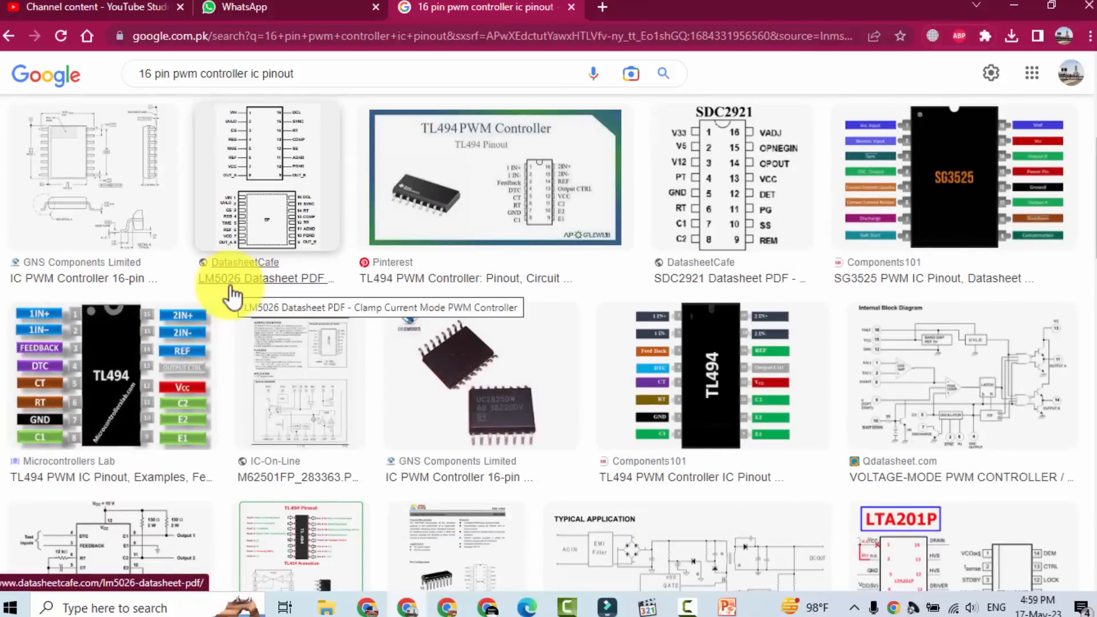
pyautogui.moveTo(962, 405)
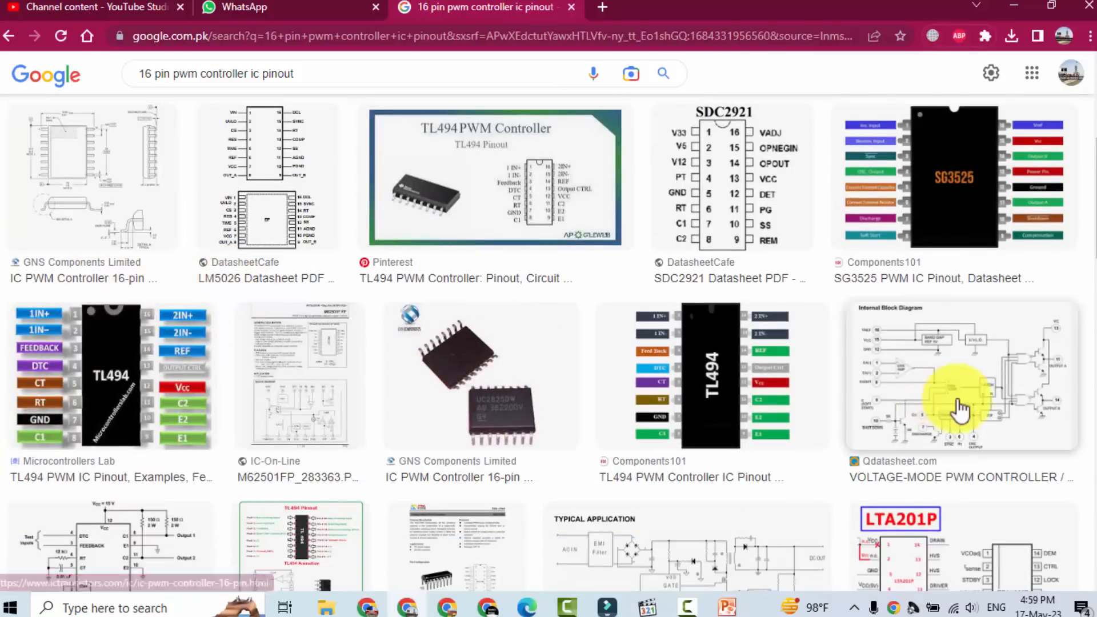
pyautogui.scroll(-3)
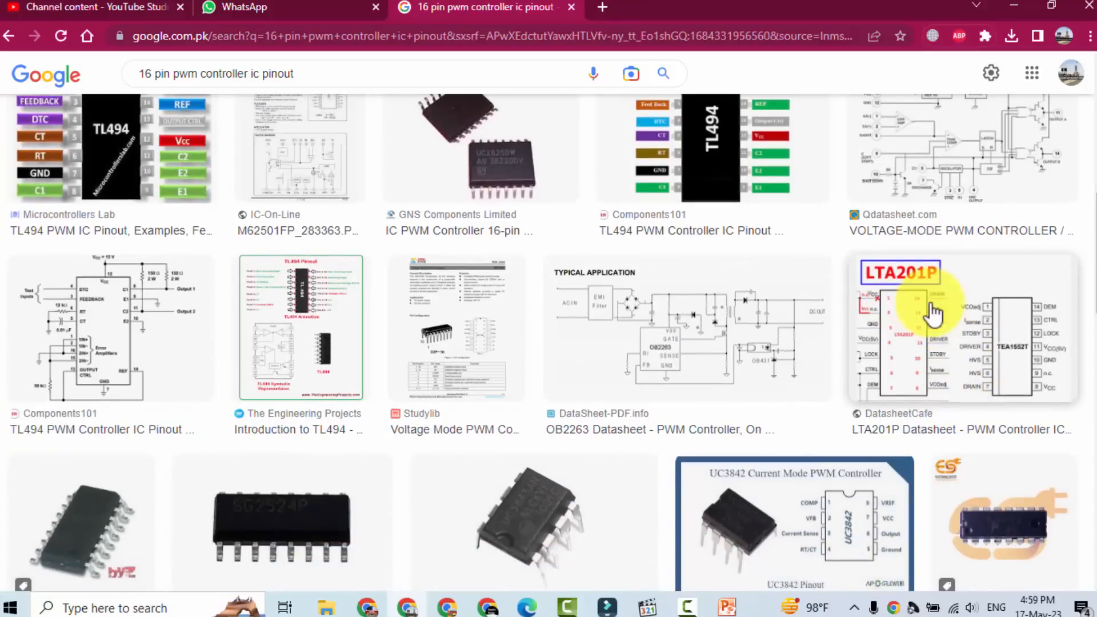
pyautogui.scroll(-3)
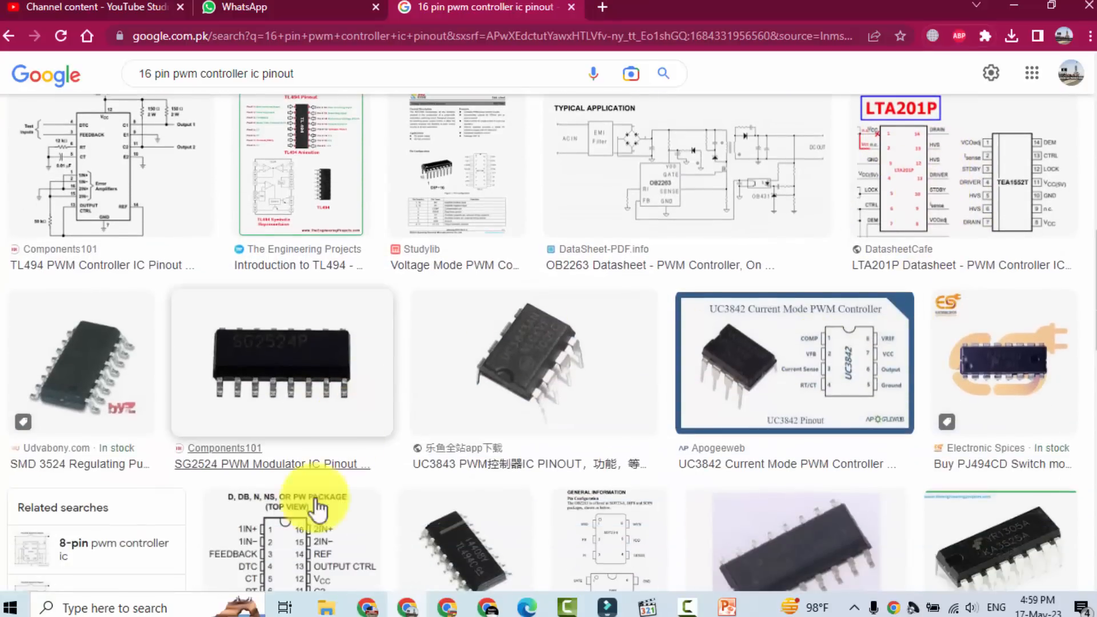
pyautogui.scroll(-3)
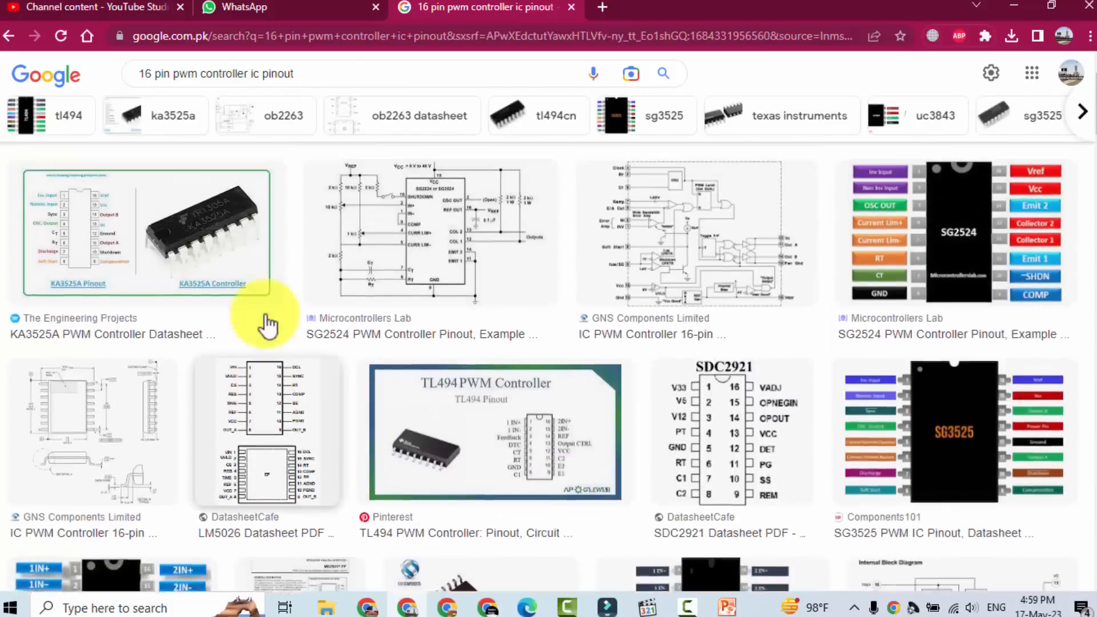
# - View the KA3525A pinout diagram pin by pin, then return to the PCB photo slide
pyautogui.click(147, 231)
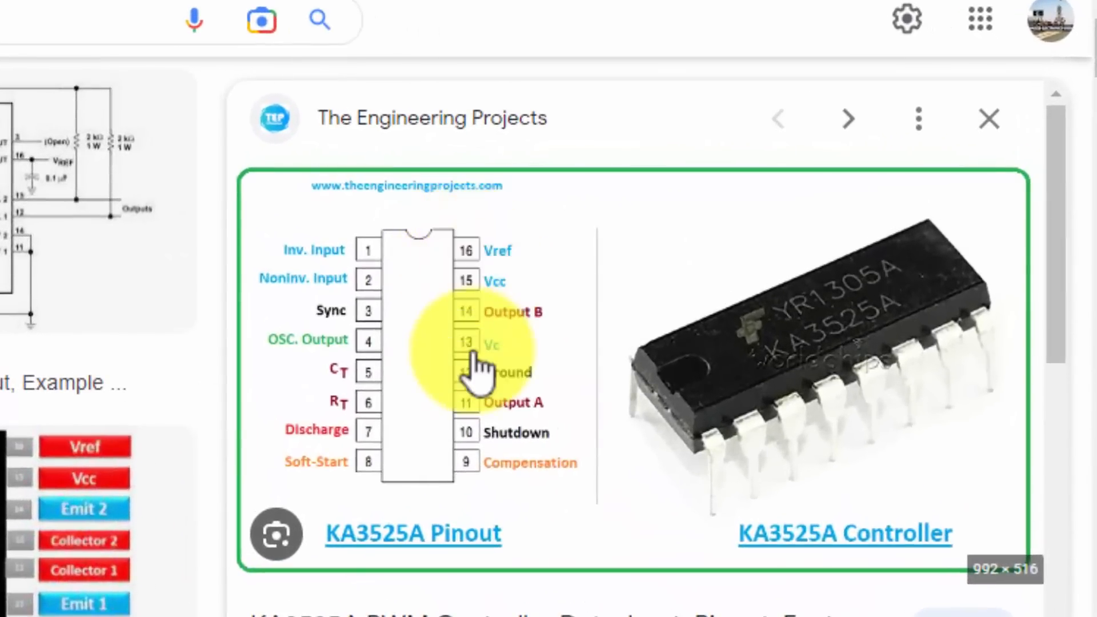
pyautogui.moveTo(475, 482)
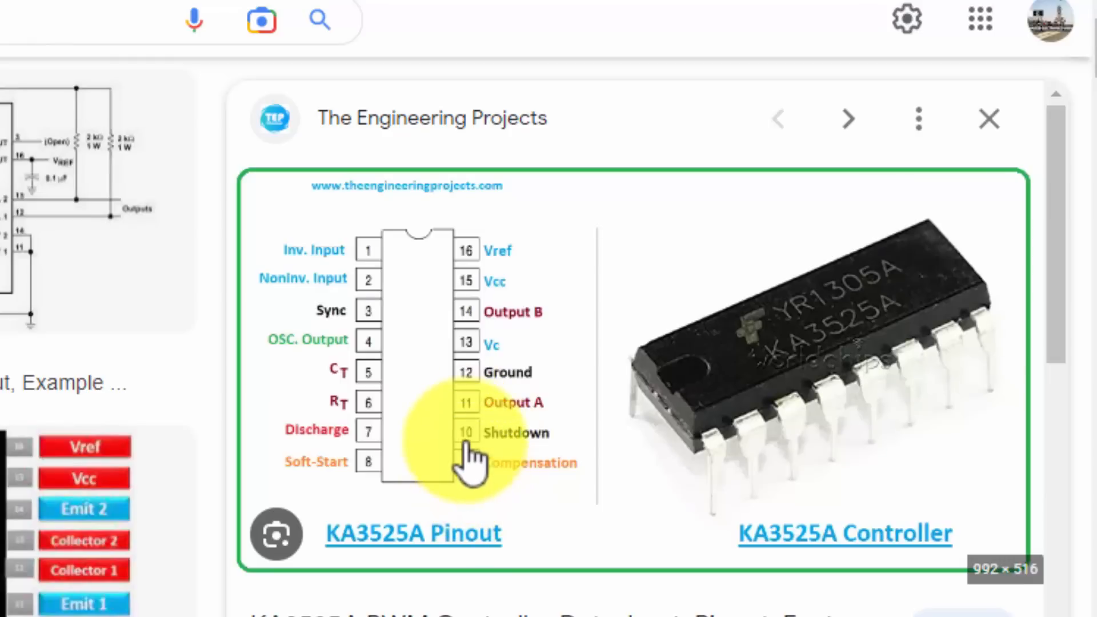
pyautogui.moveTo(476, 409)
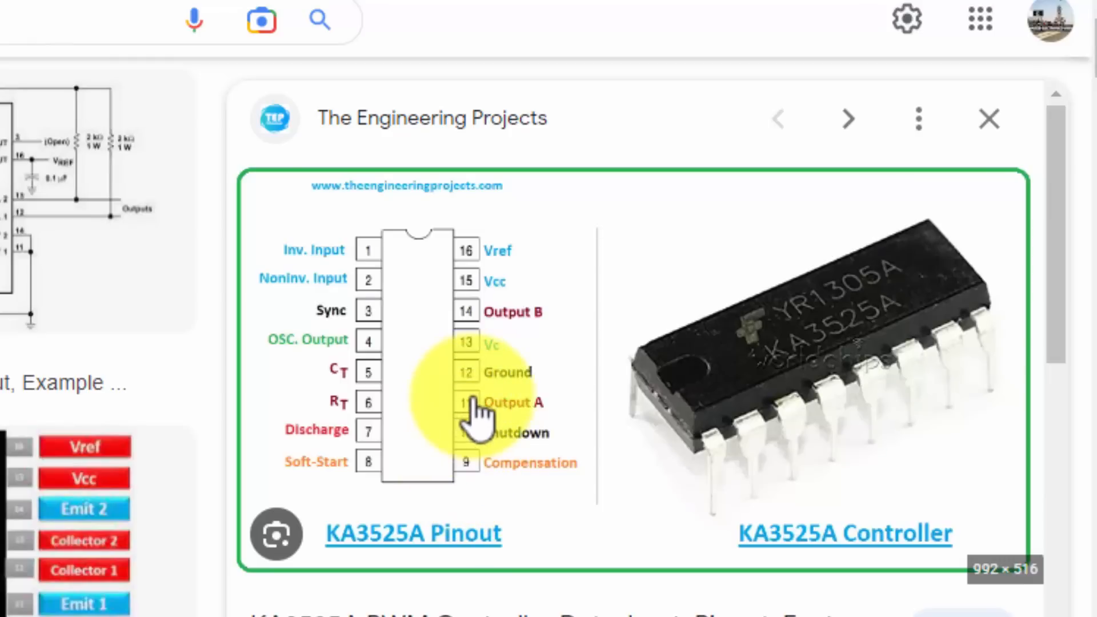
pyautogui.moveTo(521, 329)
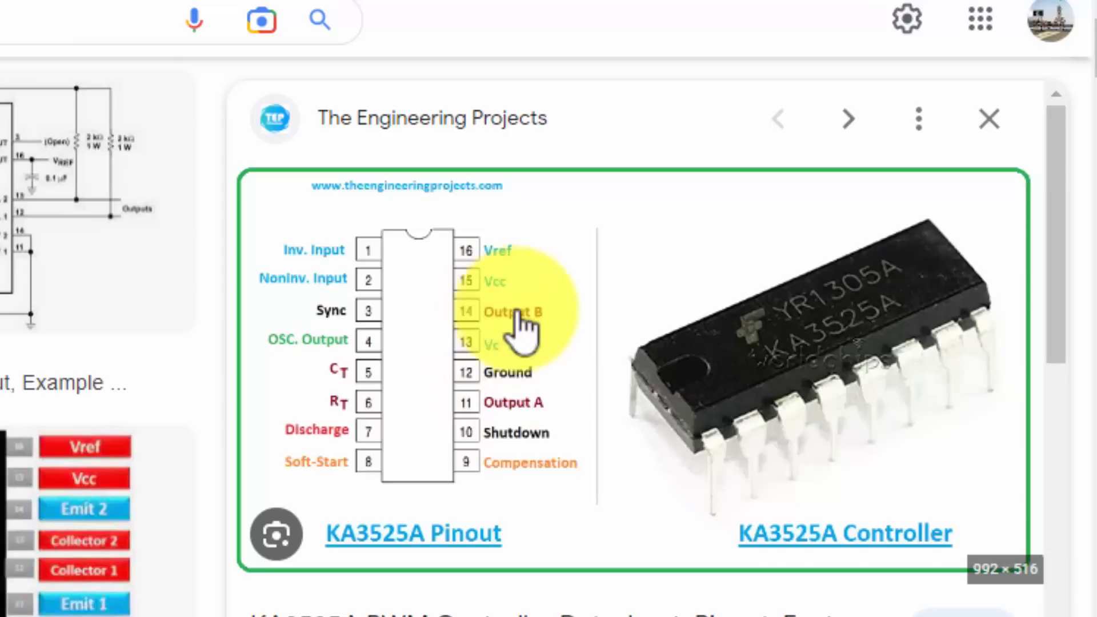
pyautogui.moveTo(553, 329)
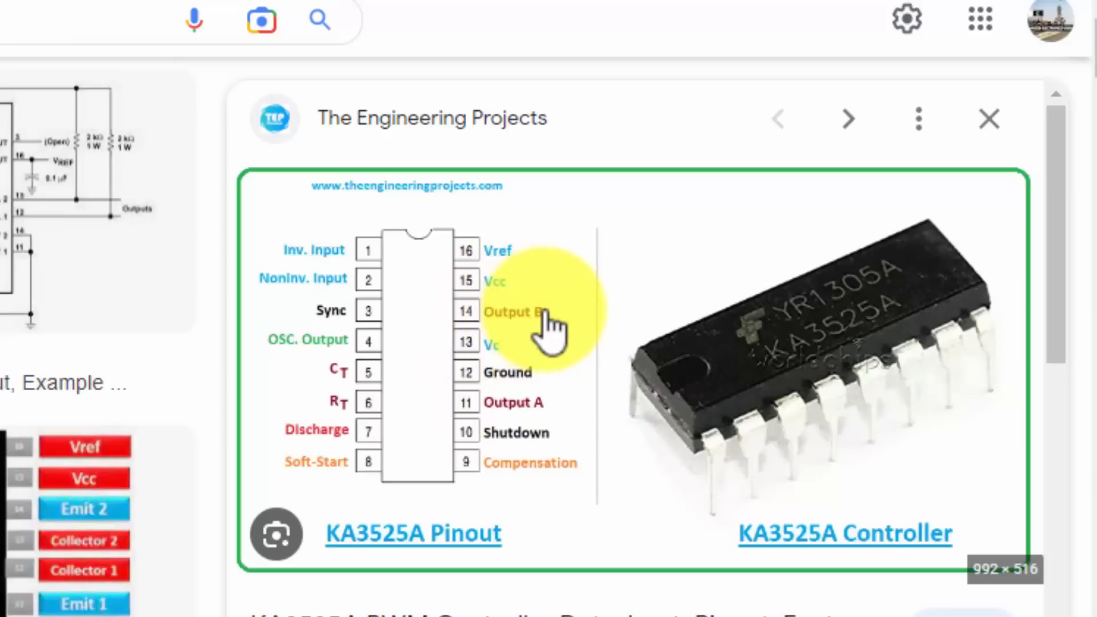
pyautogui.moveTo(490, 335)
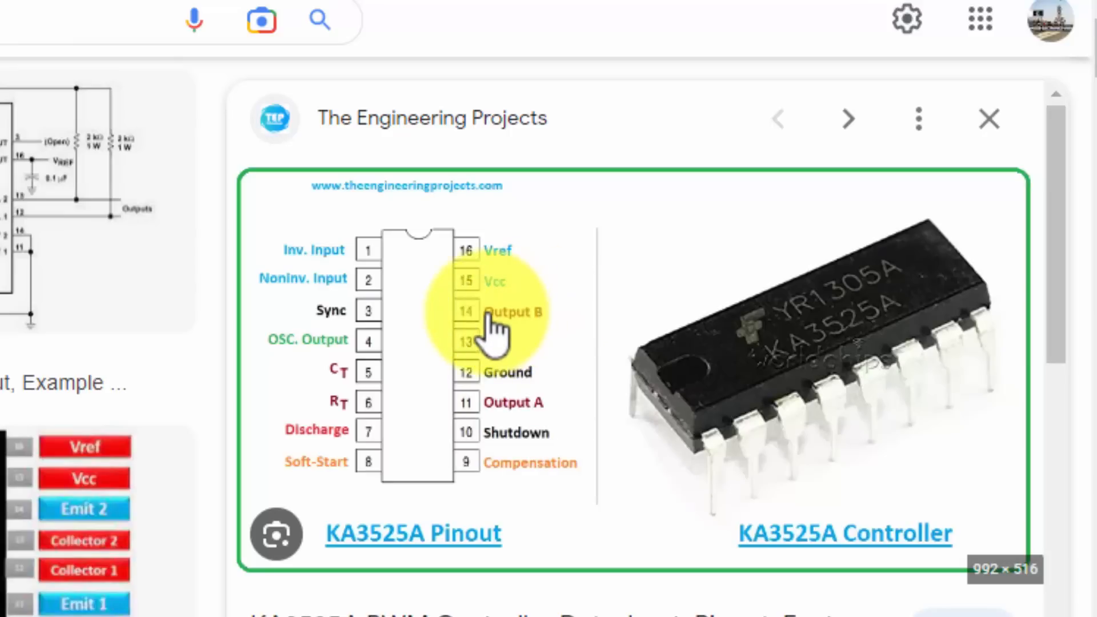
pyautogui.moveTo(497, 402)
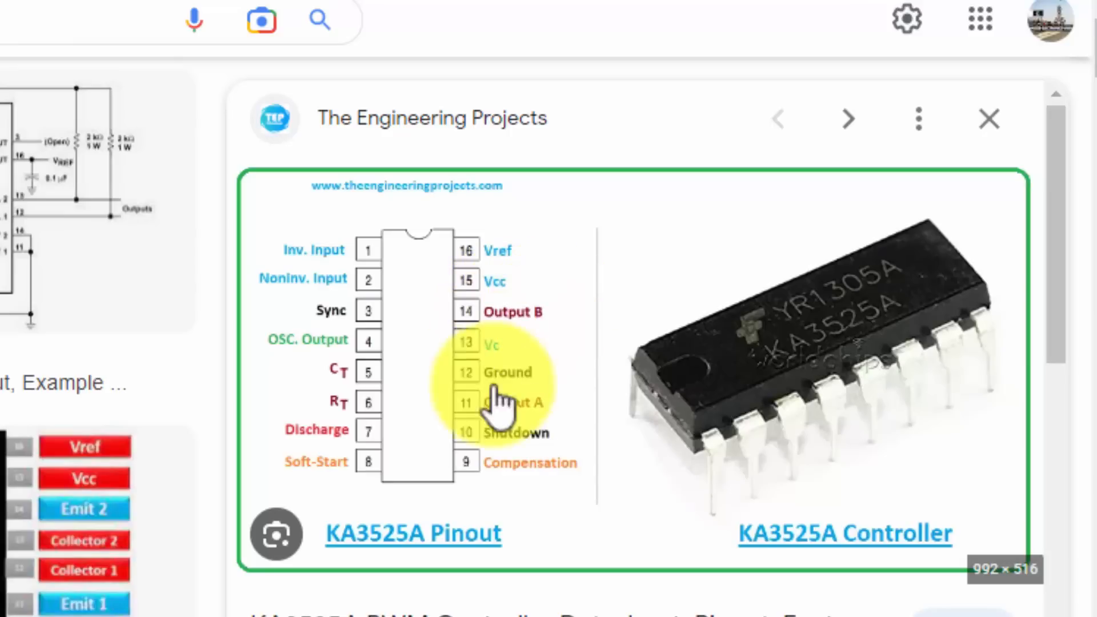
pyautogui.moveTo(517, 465)
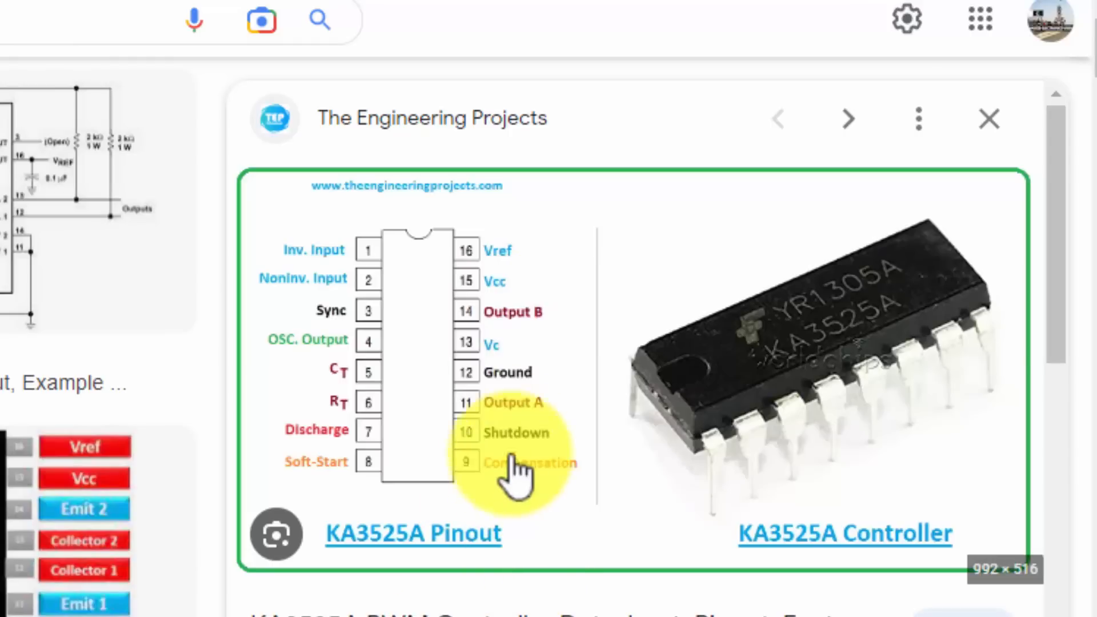
pyautogui.moveTo(381, 269)
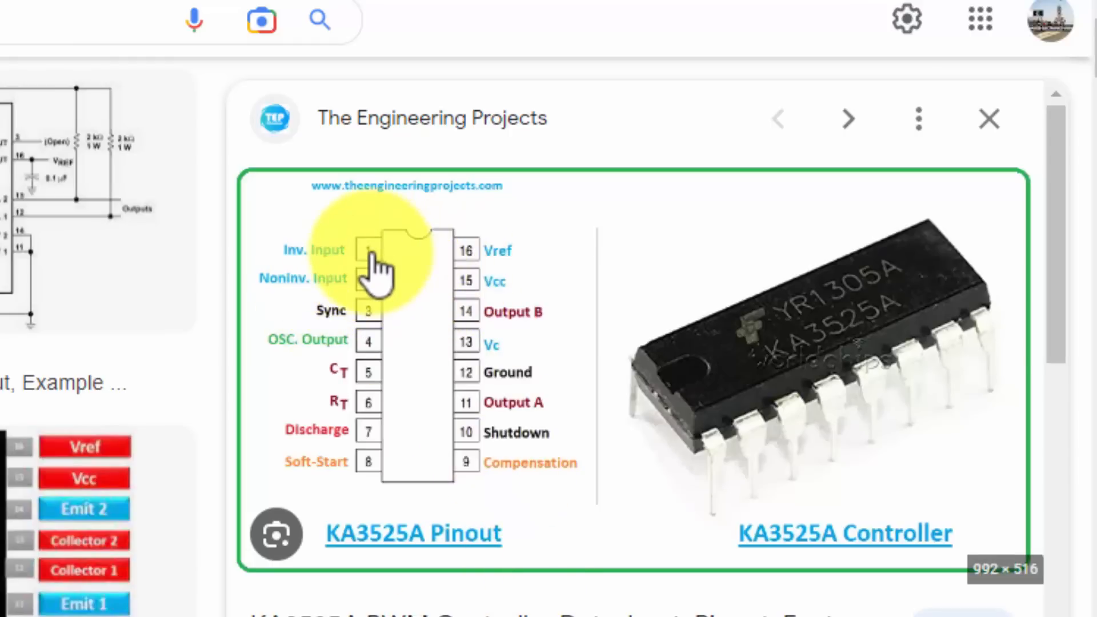
pyautogui.moveTo(379, 300)
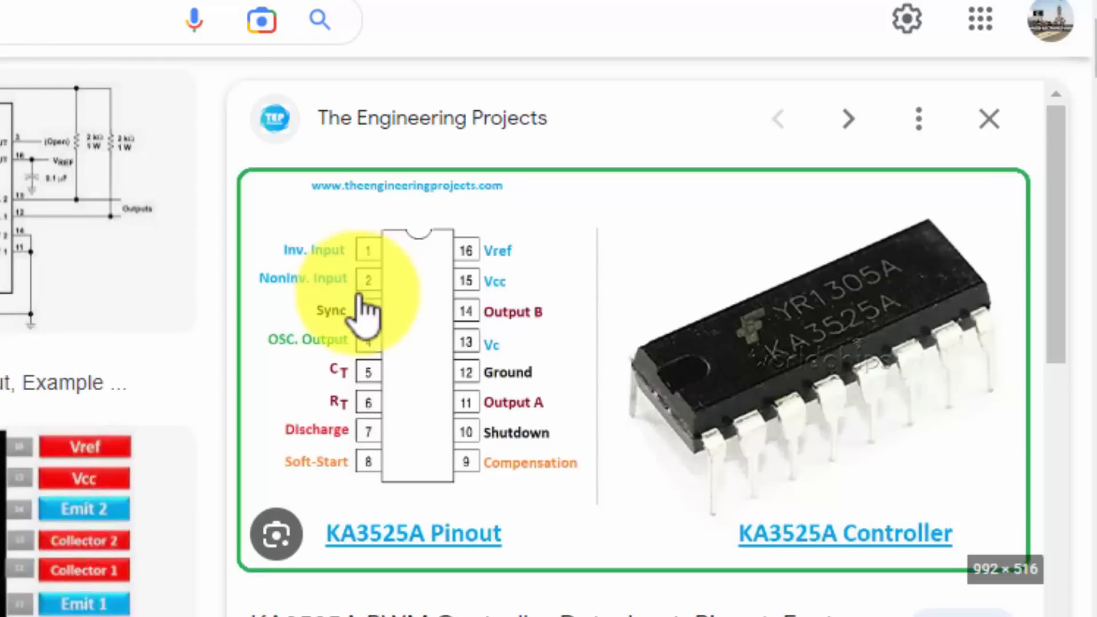
pyautogui.moveTo(376, 353)
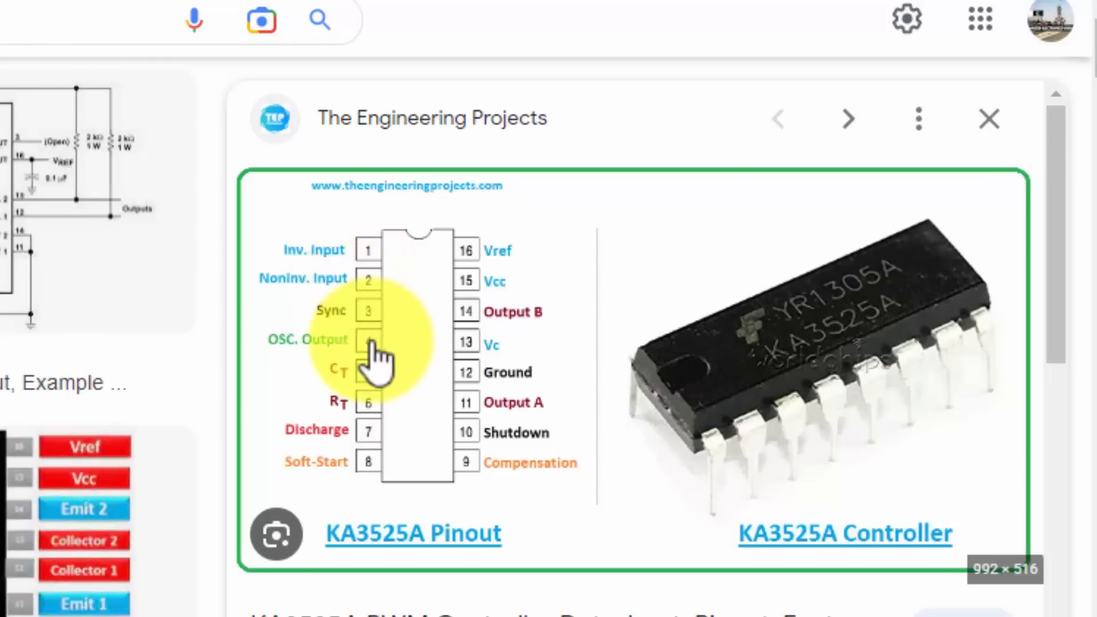
pyautogui.moveTo(342, 367)
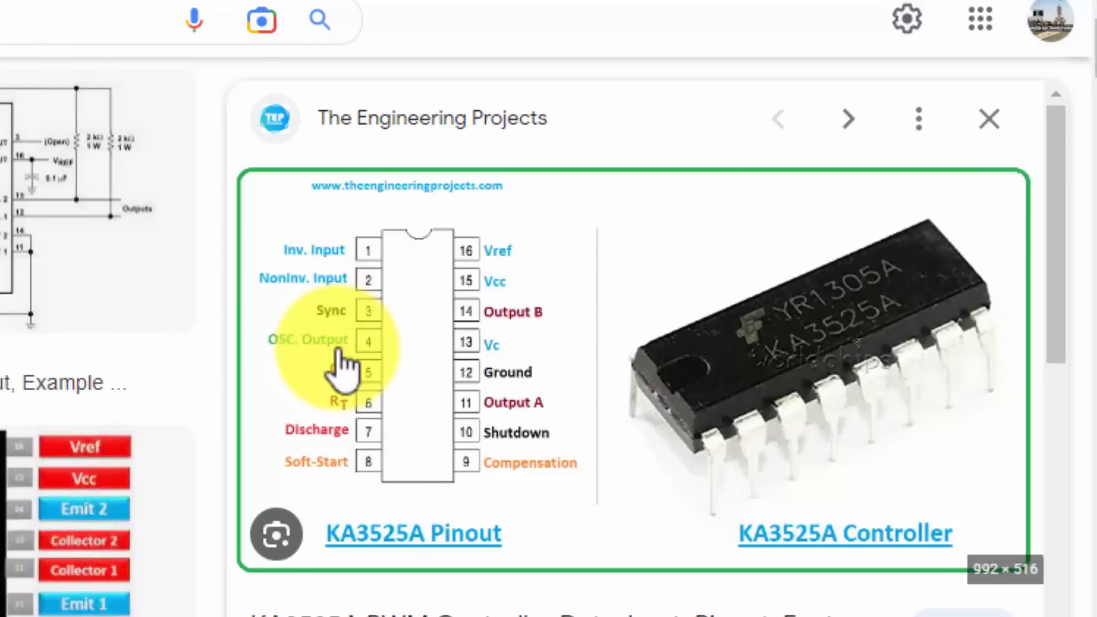
pyautogui.click(724, 600)
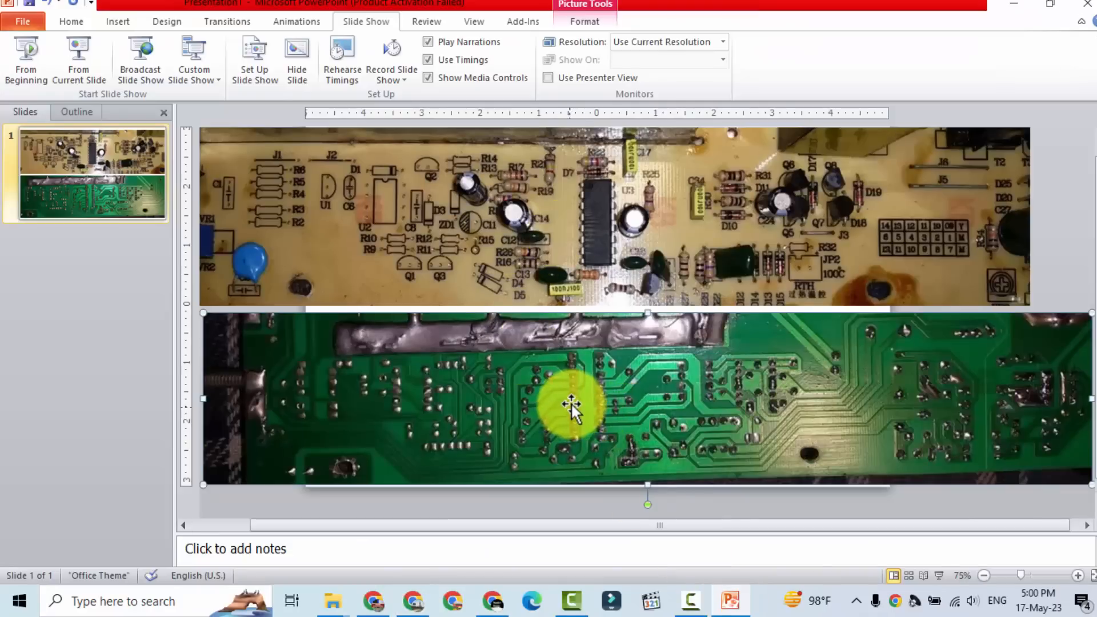
pyautogui.moveTo(576, 381)
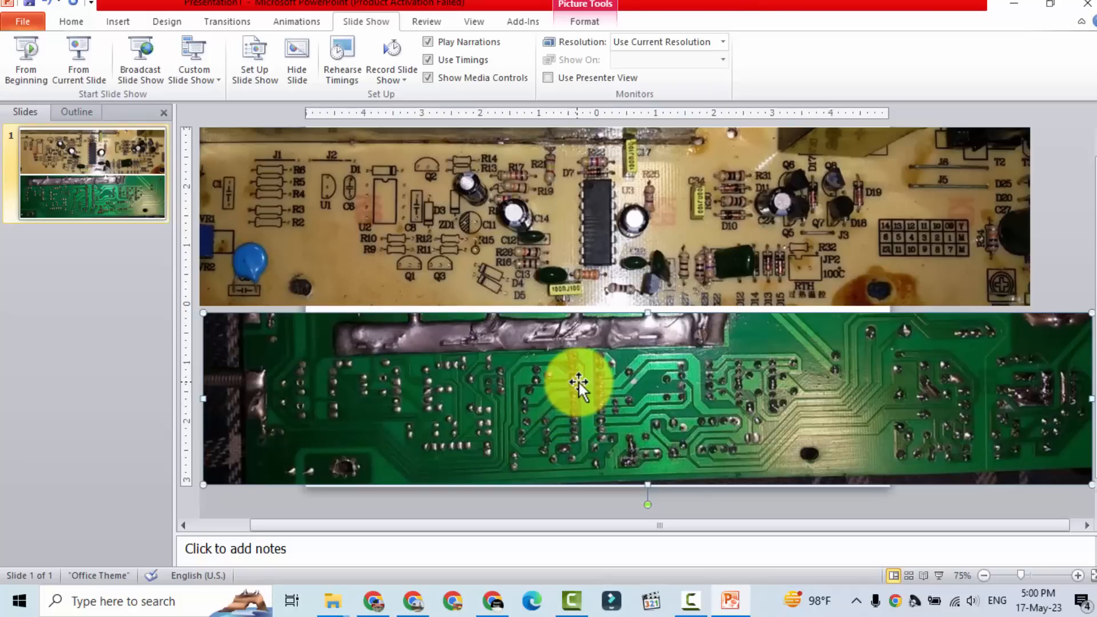
pyautogui.moveTo(490, 164)
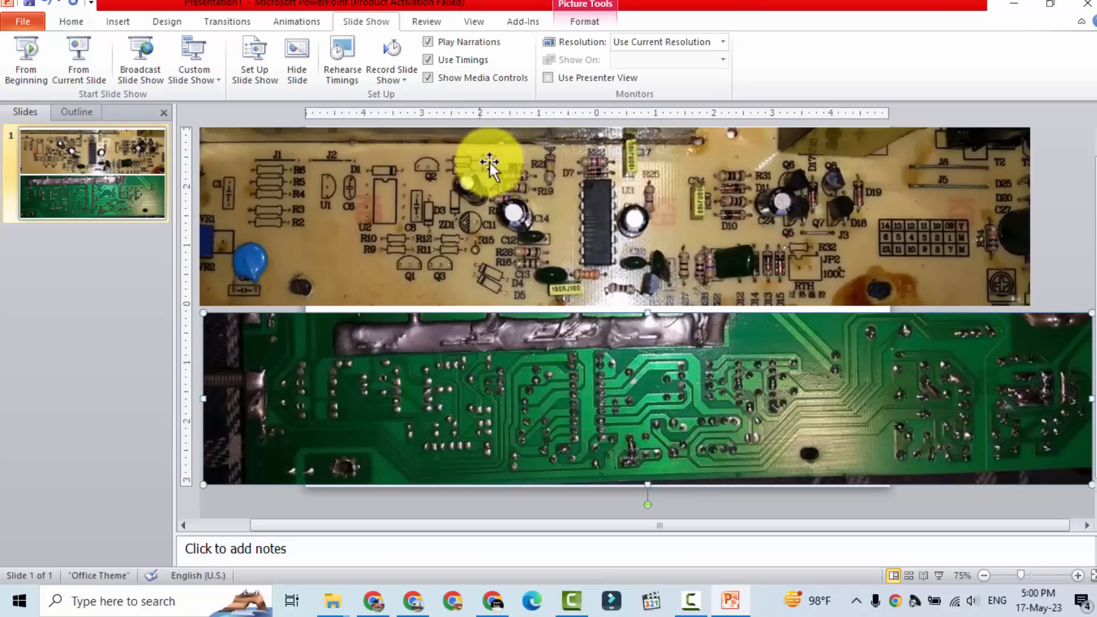
pyautogui.moveTo(560, 185)
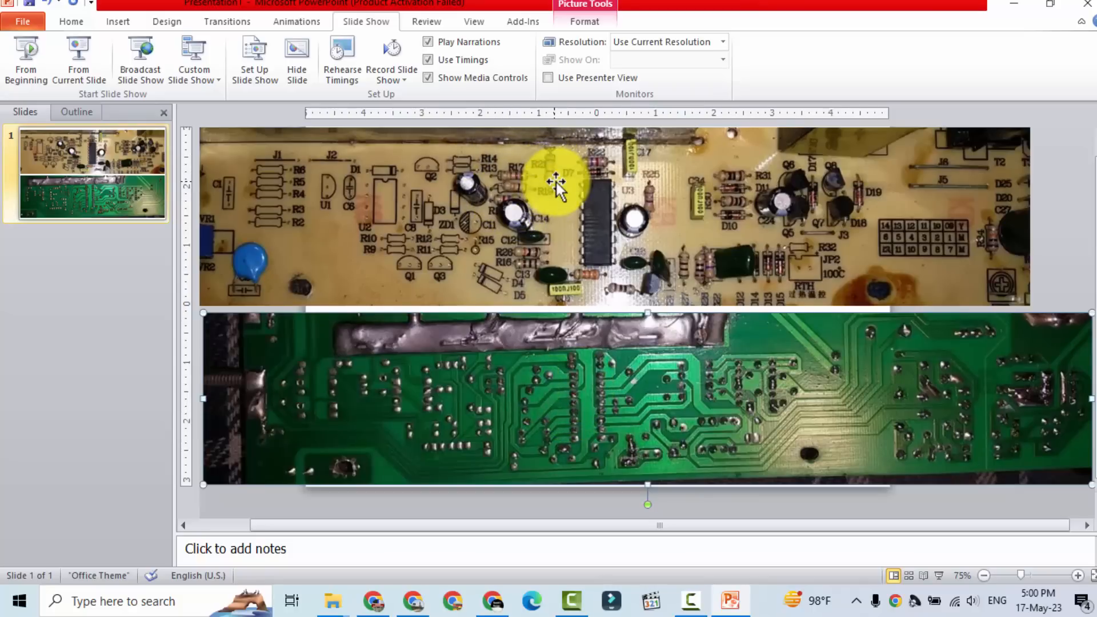
# - Bring the KA3525A pinout back up in Chrome after checking the board photos
pyautogui.click(411, 601)
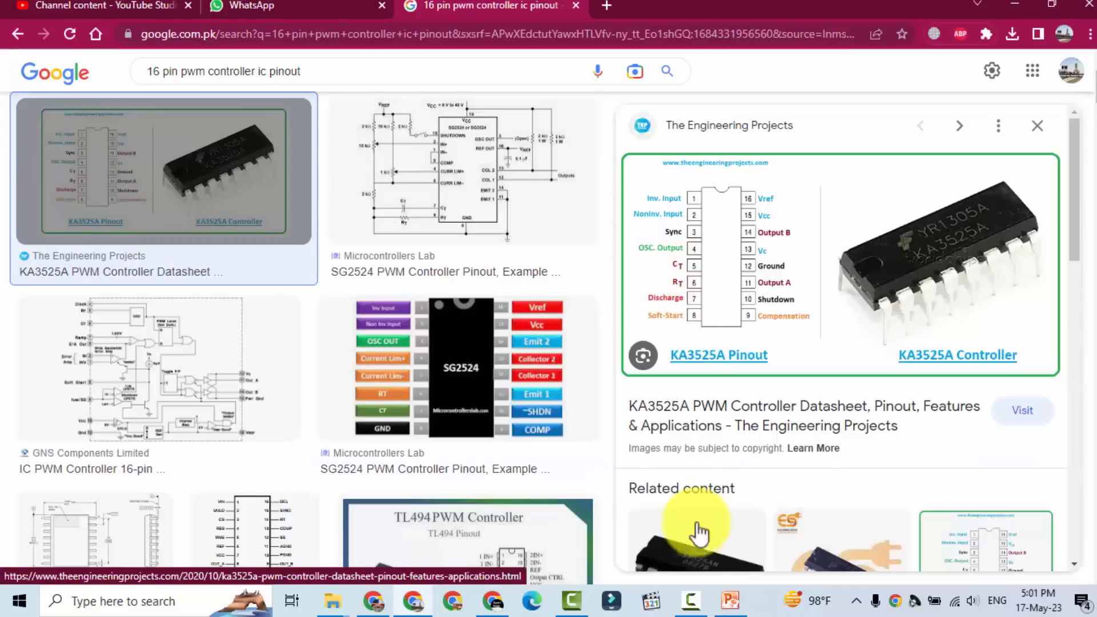
pyautogui.click(730, 600)
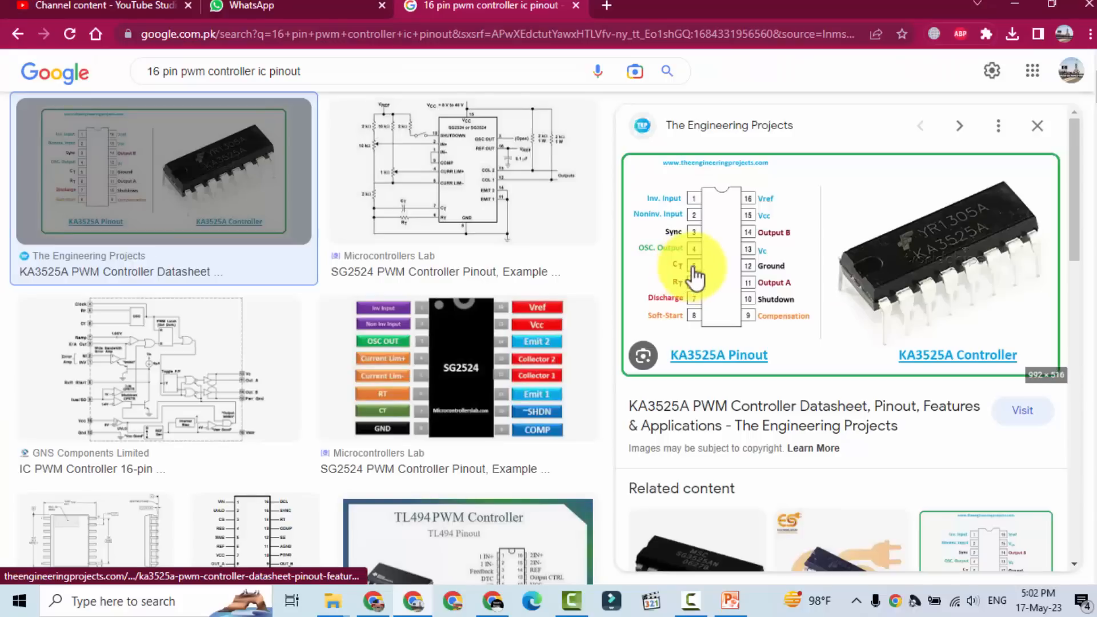
pyautogui.moveTo(671, 301)
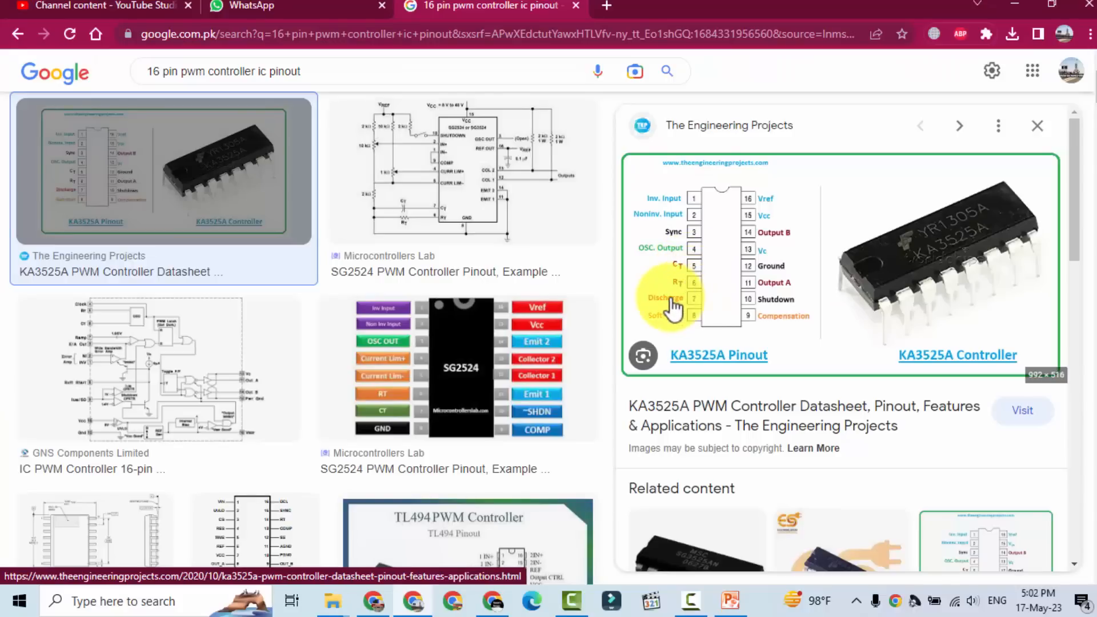
pyautogui.click(730, 601)
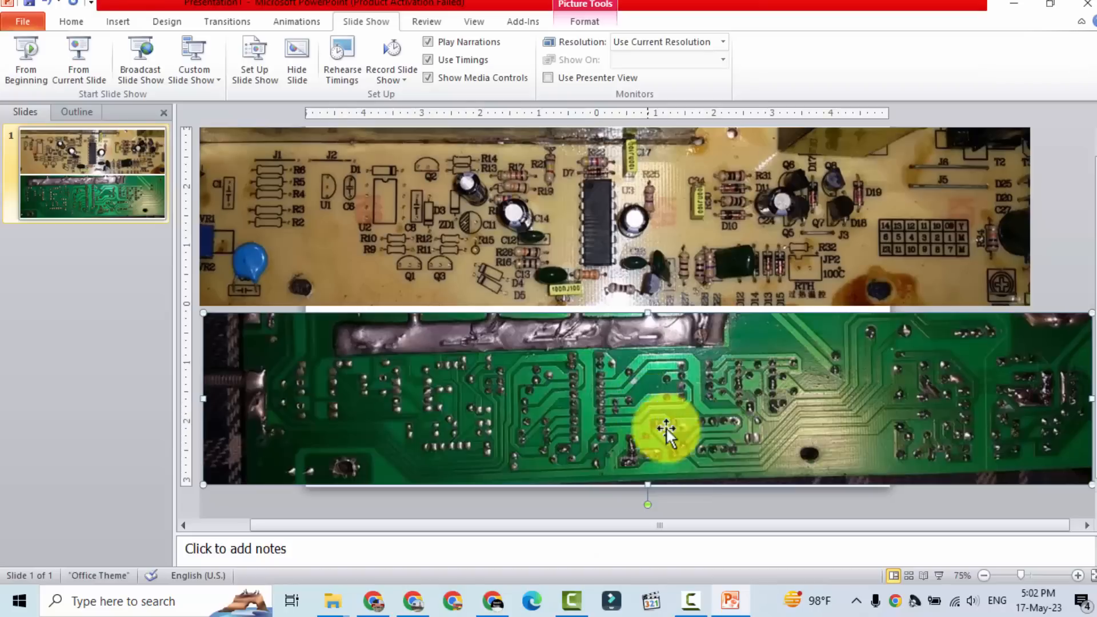
pyautogui.moveTo(658, 448)
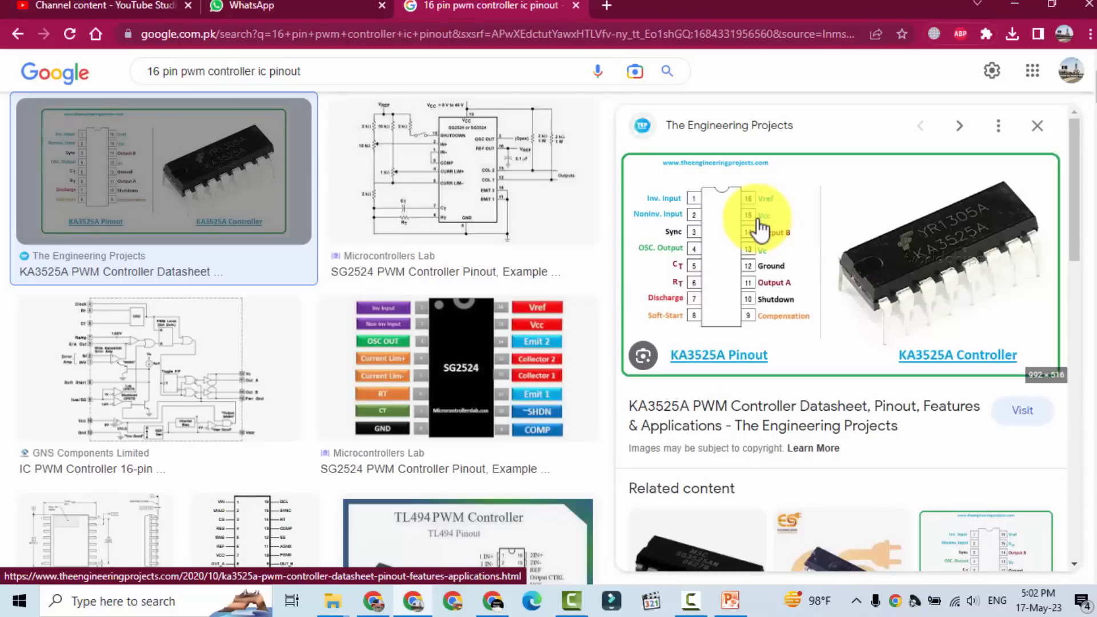
pyautogui.moveTo(745, 263)
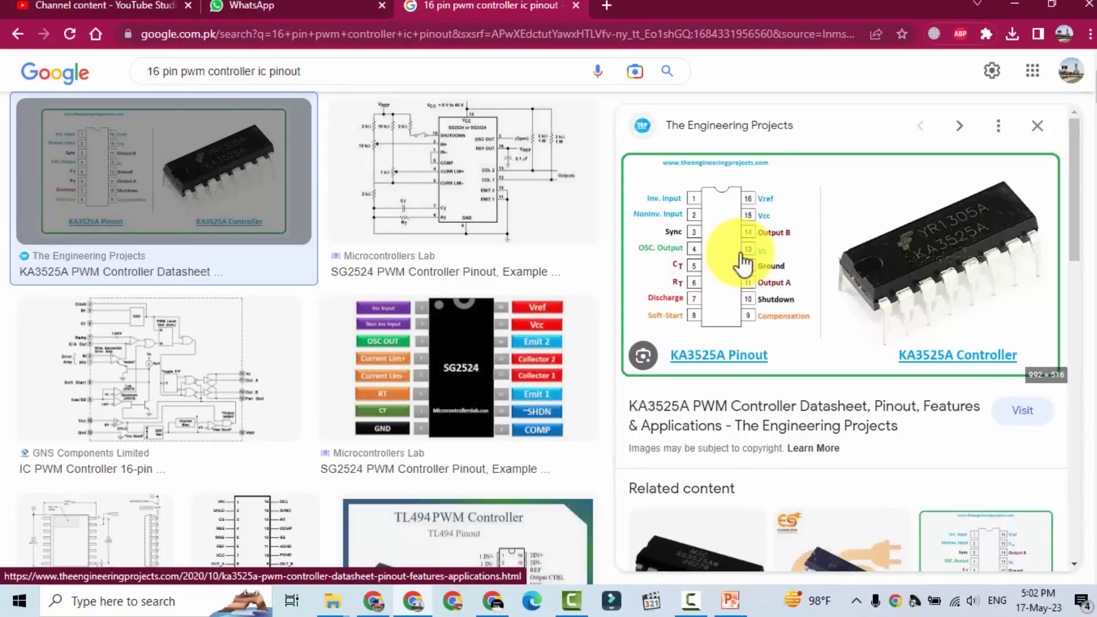
pyautogui.moveTo(566, 601)
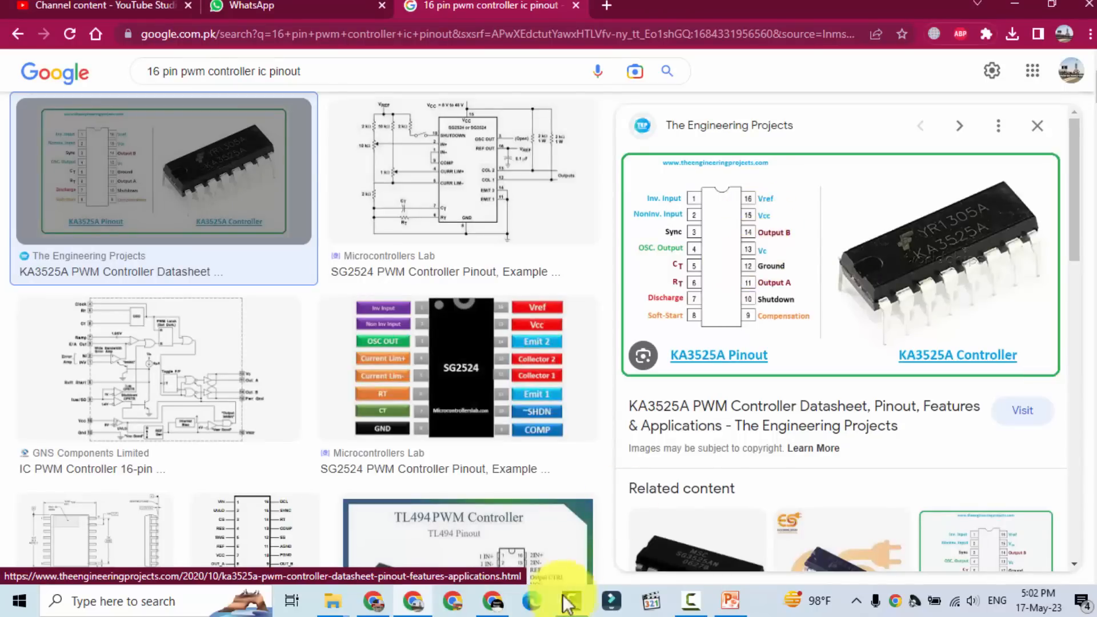
# - Return to the PowerPoint slide showing the two PCB photos
pyautogui.click(730, 599)
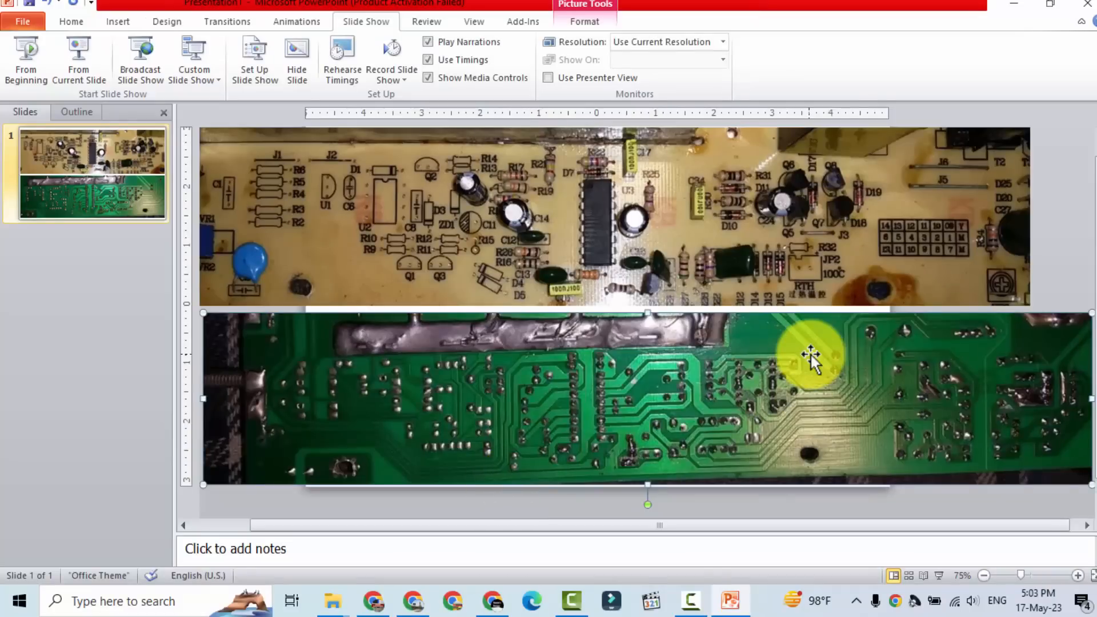